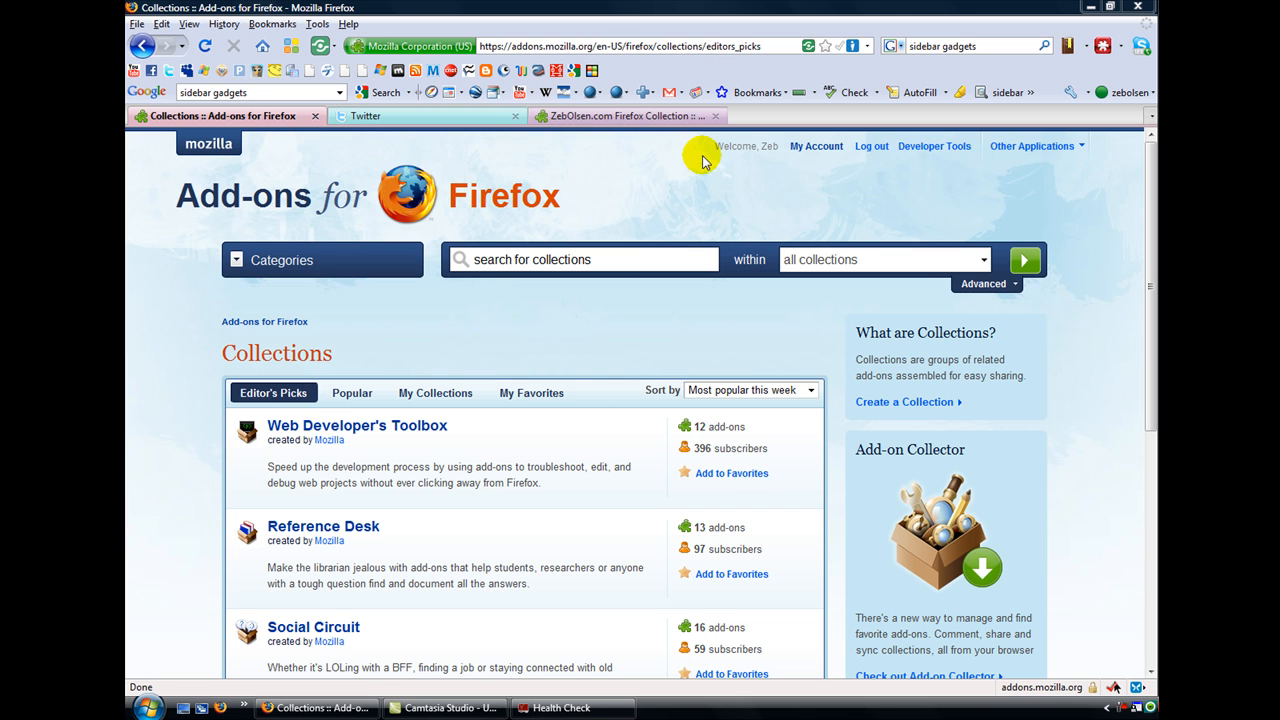
mouse_move(617, 161)
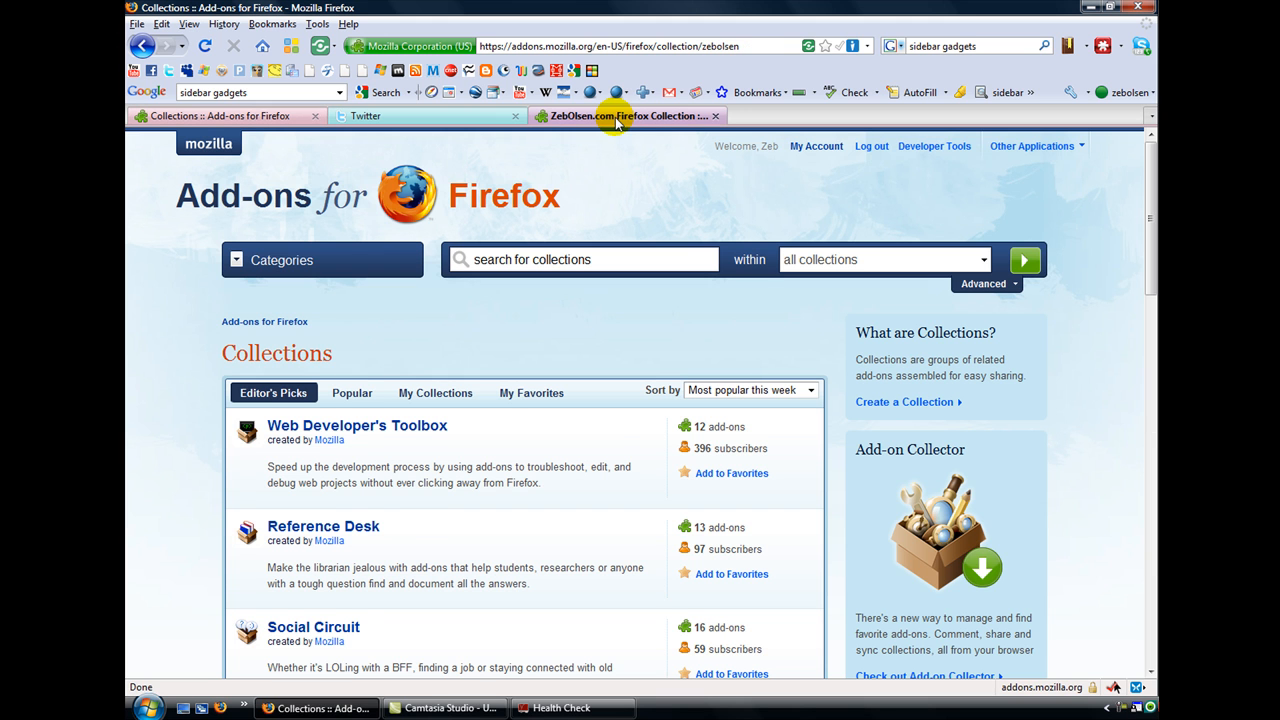
Switch to the ZebOlsen.com collection tab and scroll to Smart Bookmarks Bar and Google Toolbar.
click(620, 116)
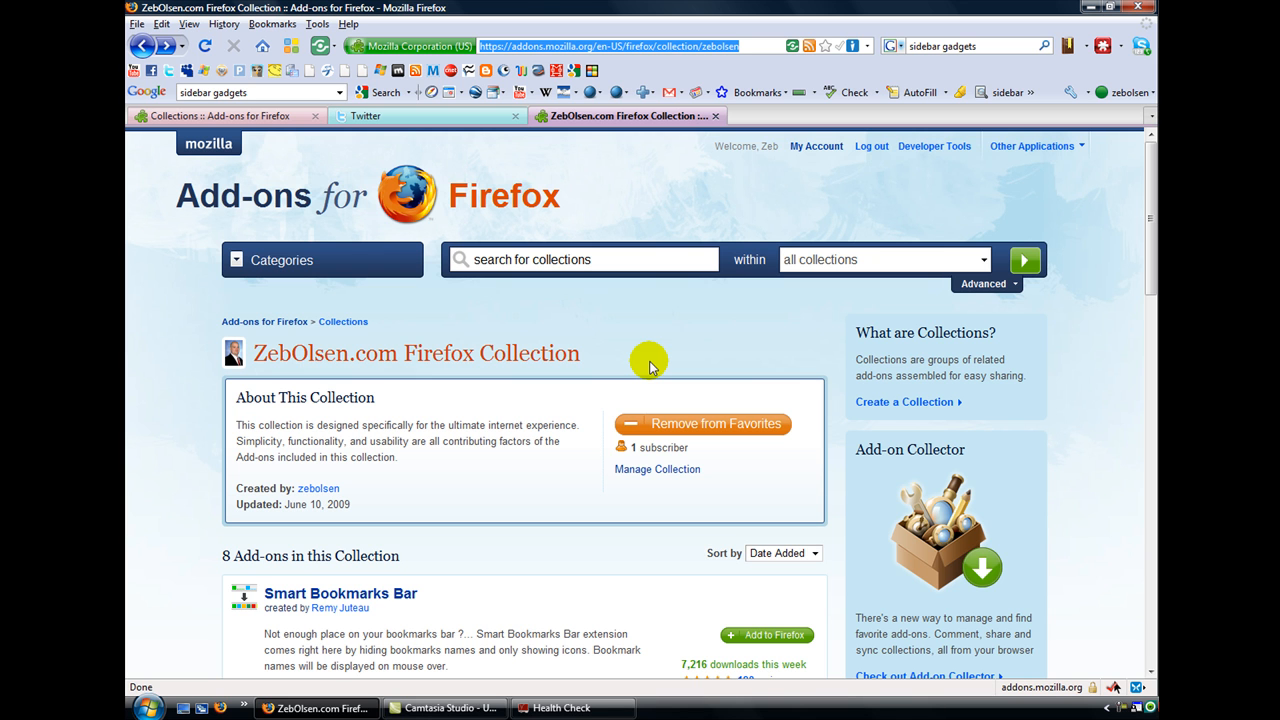
scroll(down, 3)
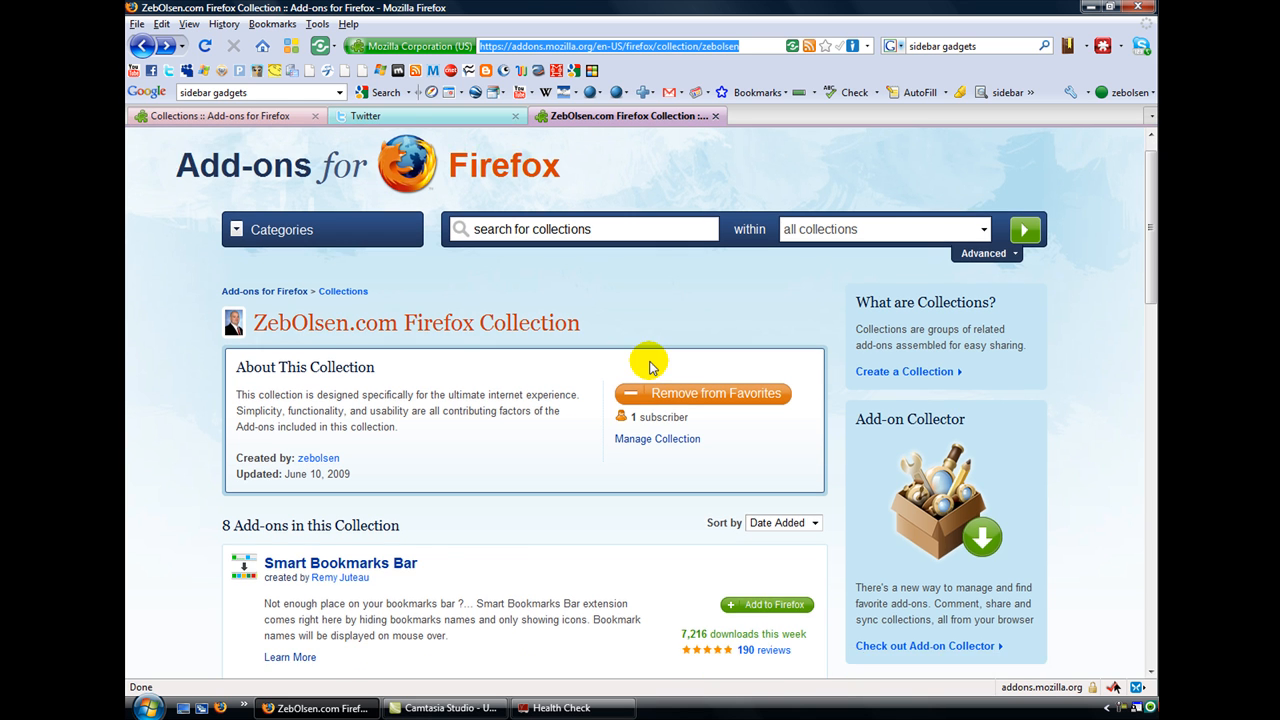
scroll(down, 3)
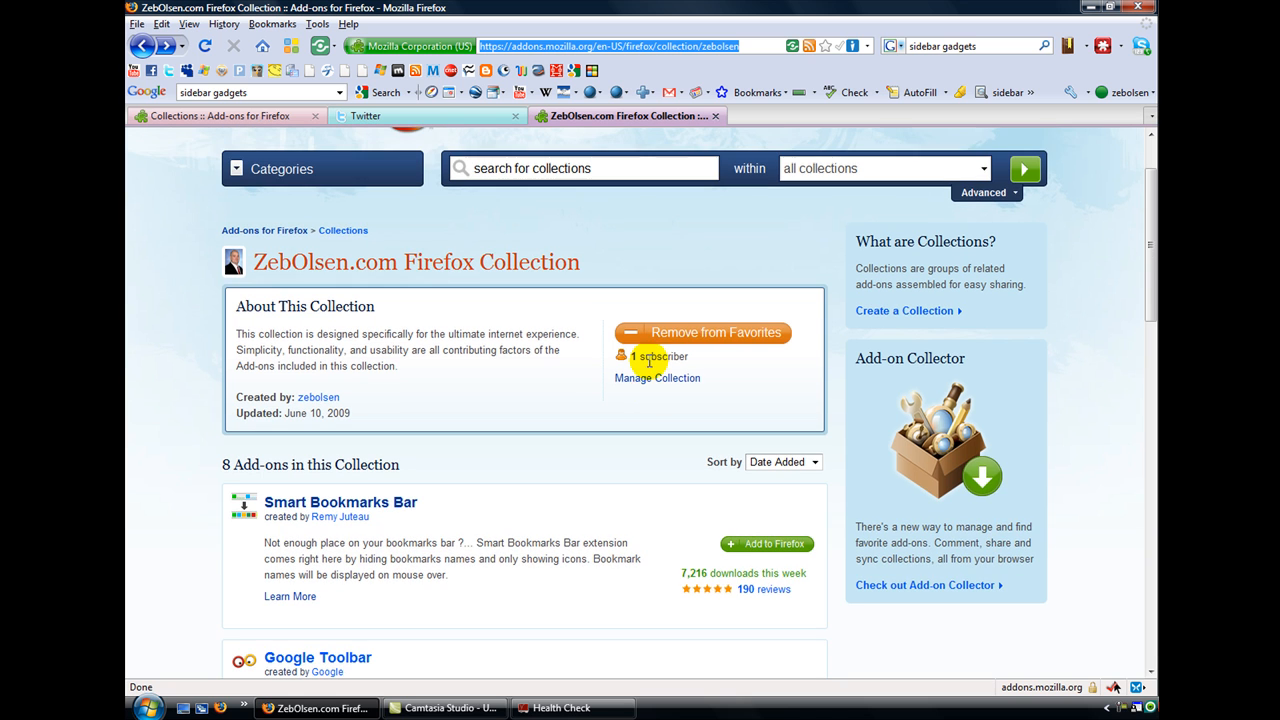
mouse_move(638, 413)
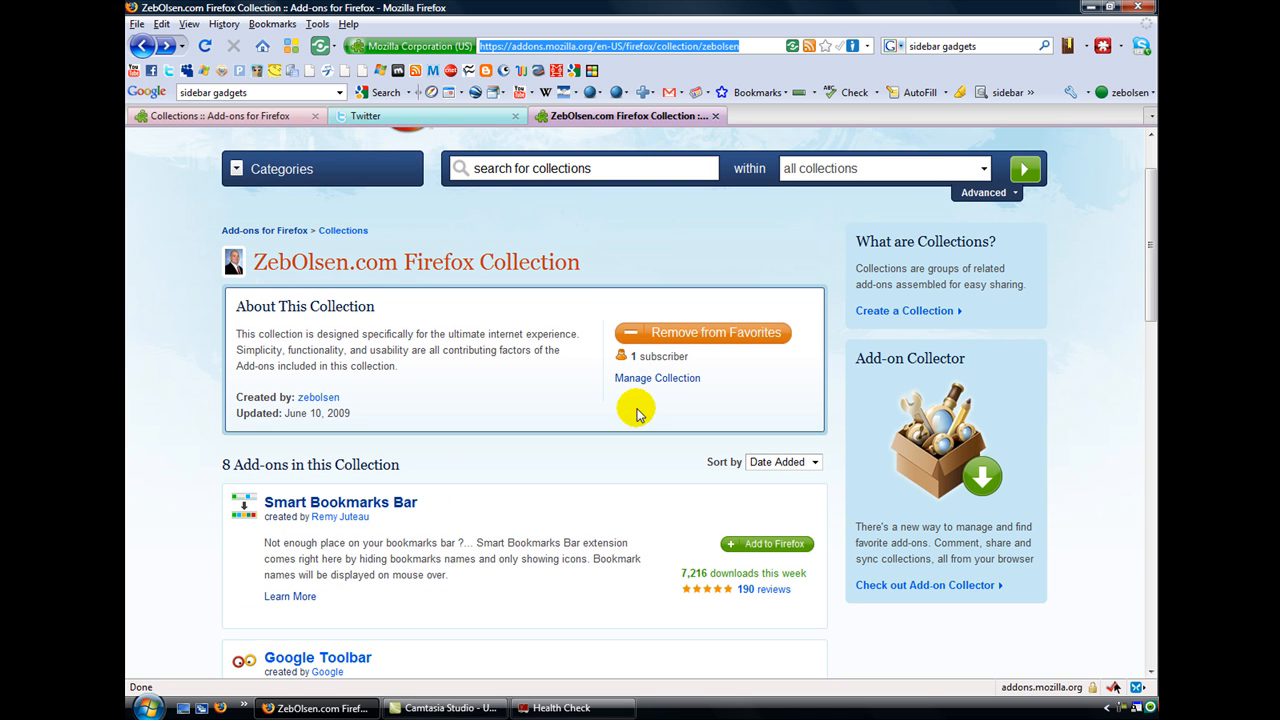
mouse_move(534, 71)
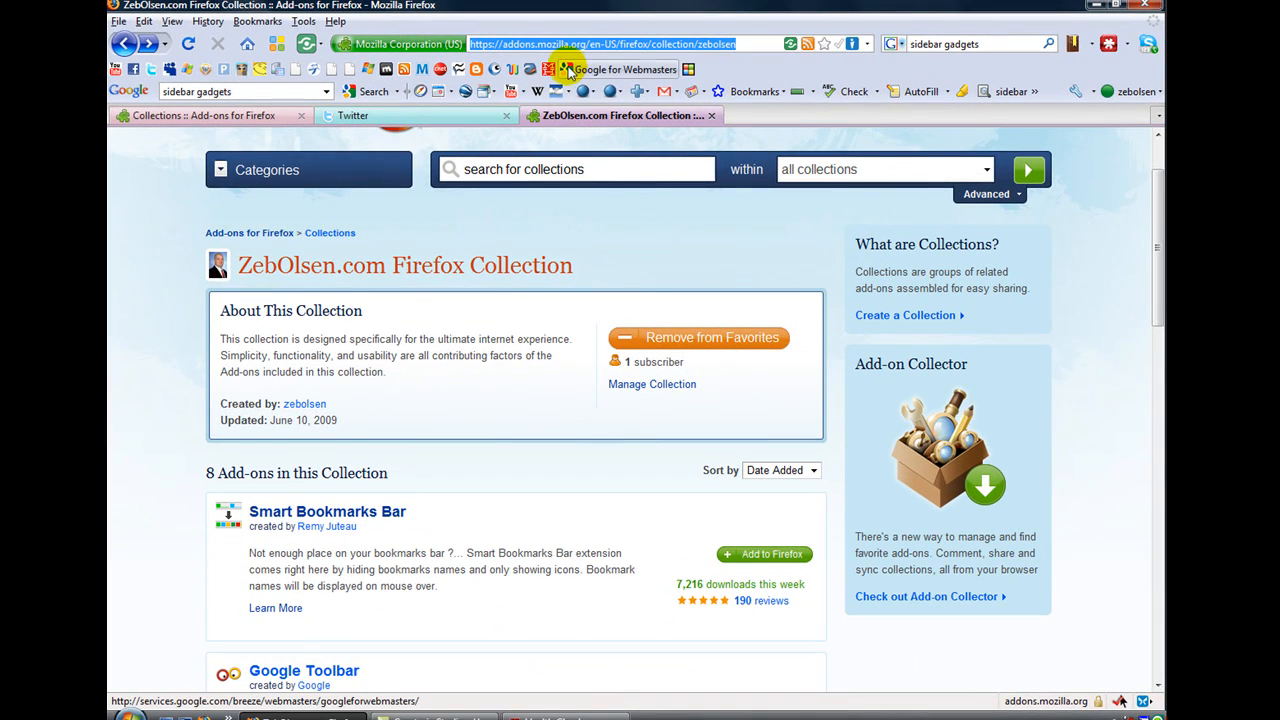
mouse_move(573, 123)
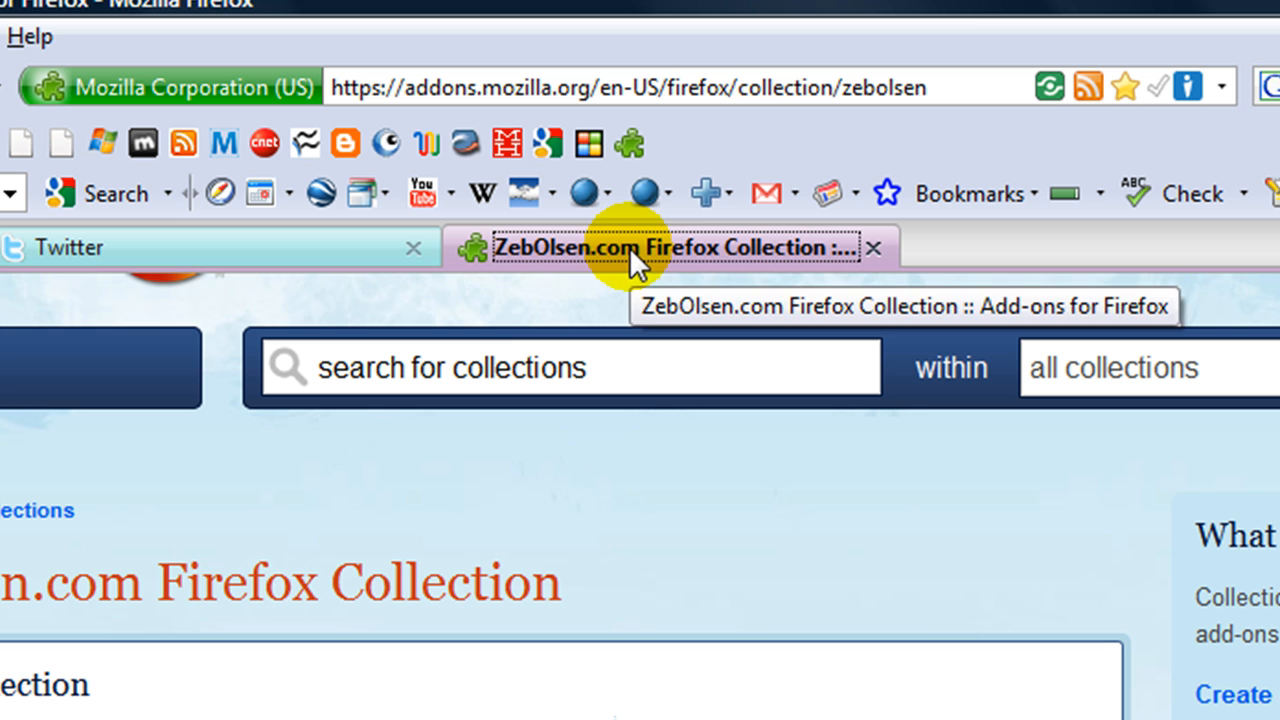
mouse_move(115, 365)
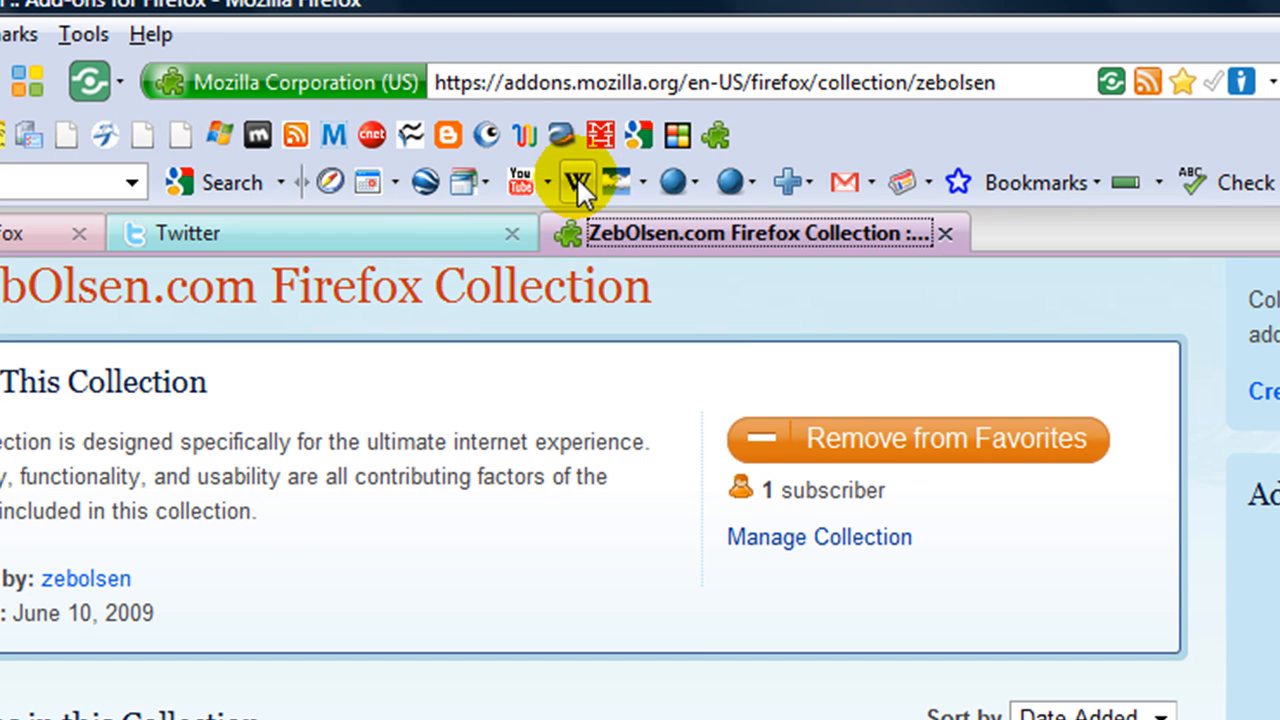
mouse_move(425, 182)
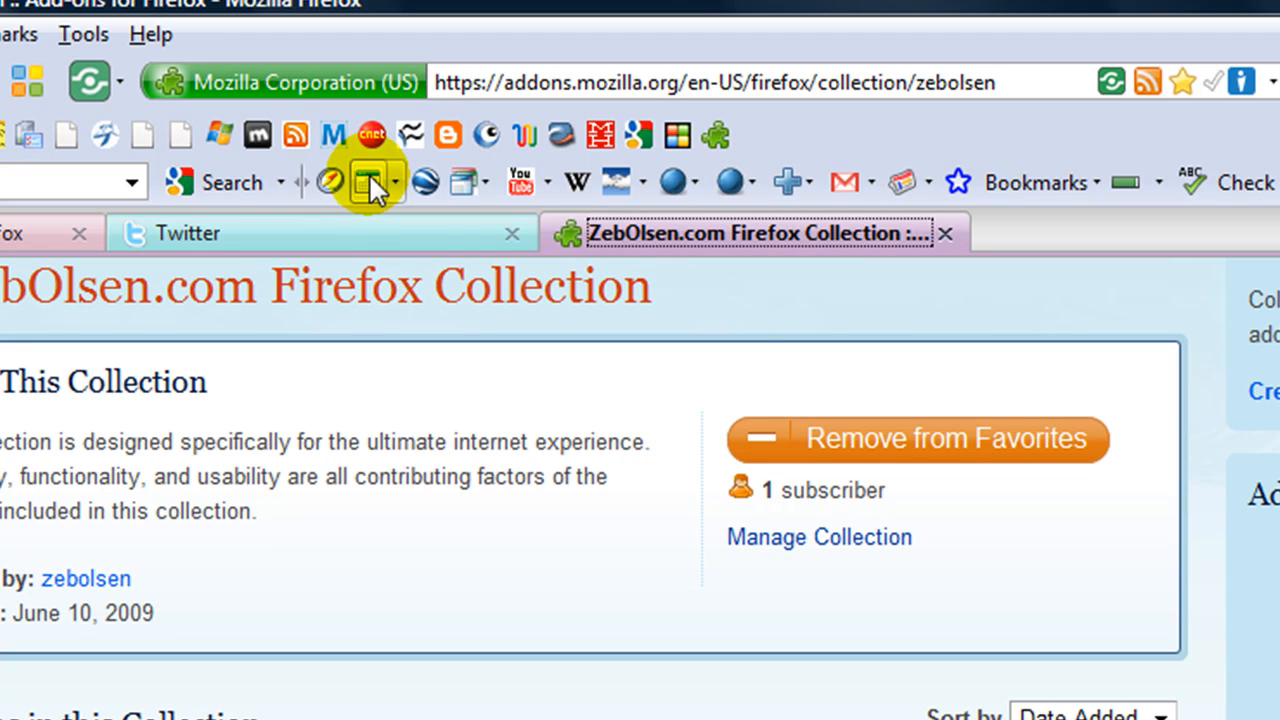
mouse_move(331, 182)
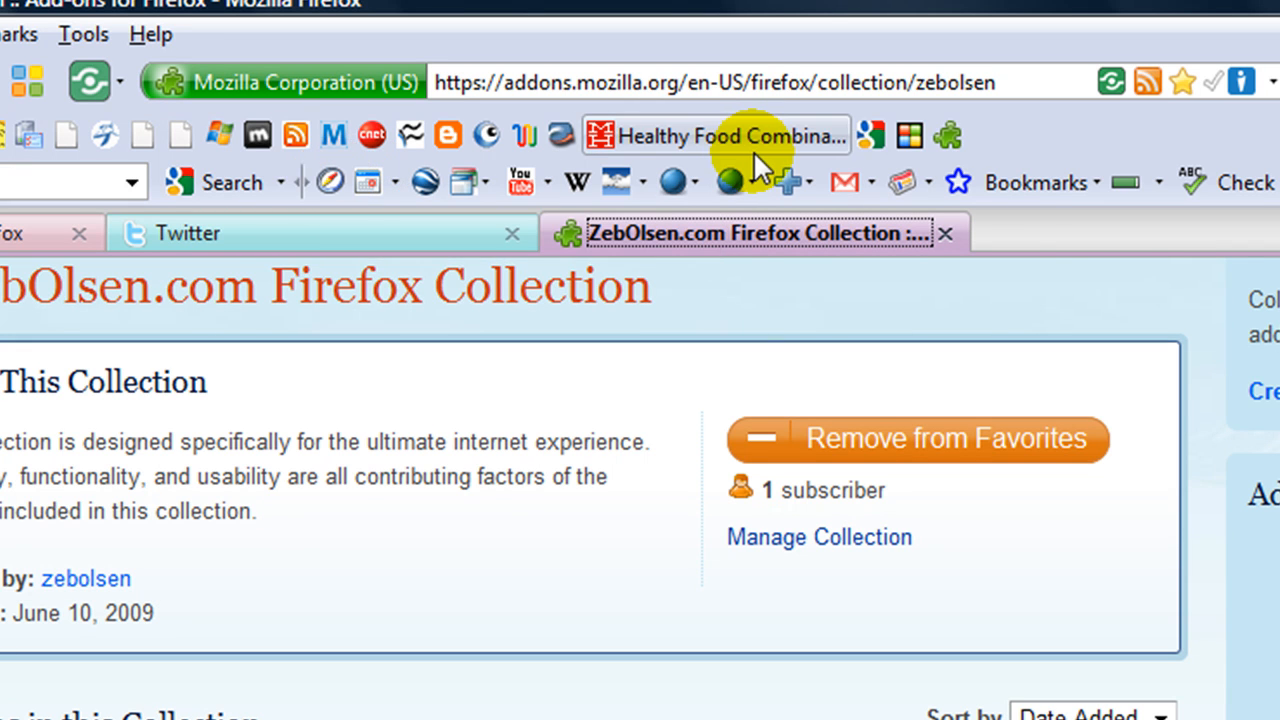
mouse_move(678, 181)
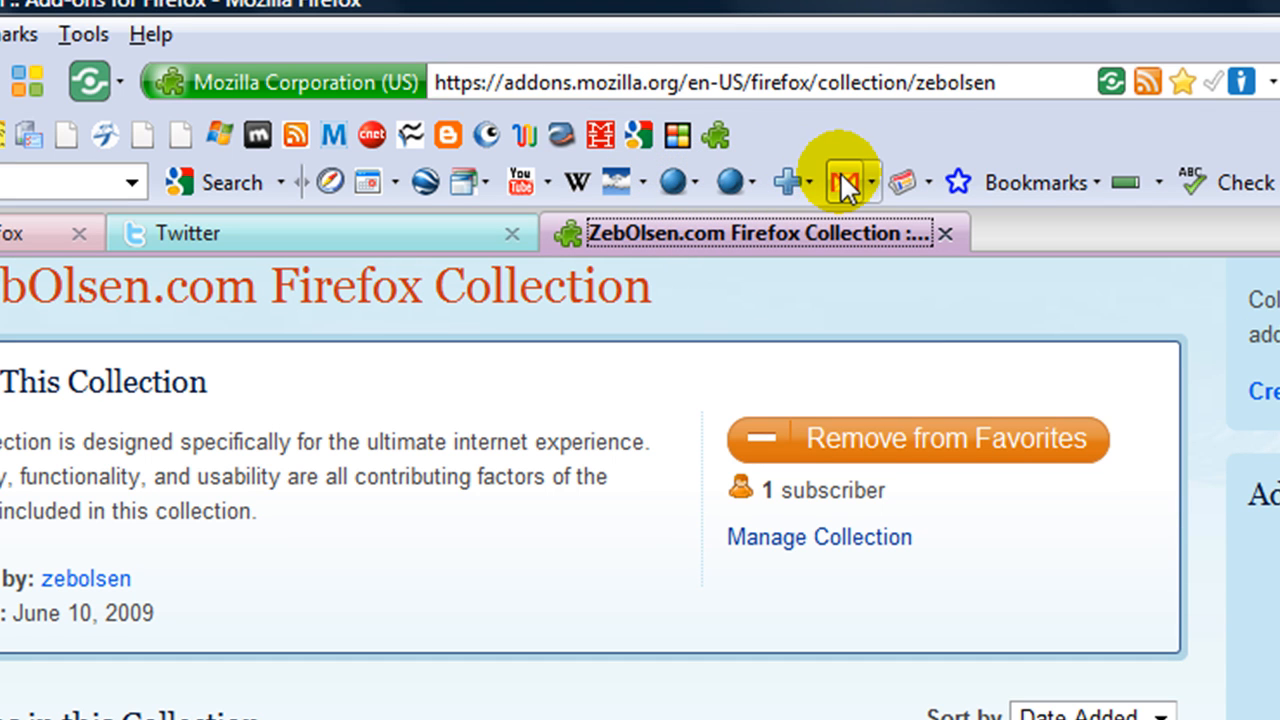
mouse_move(820, 195)
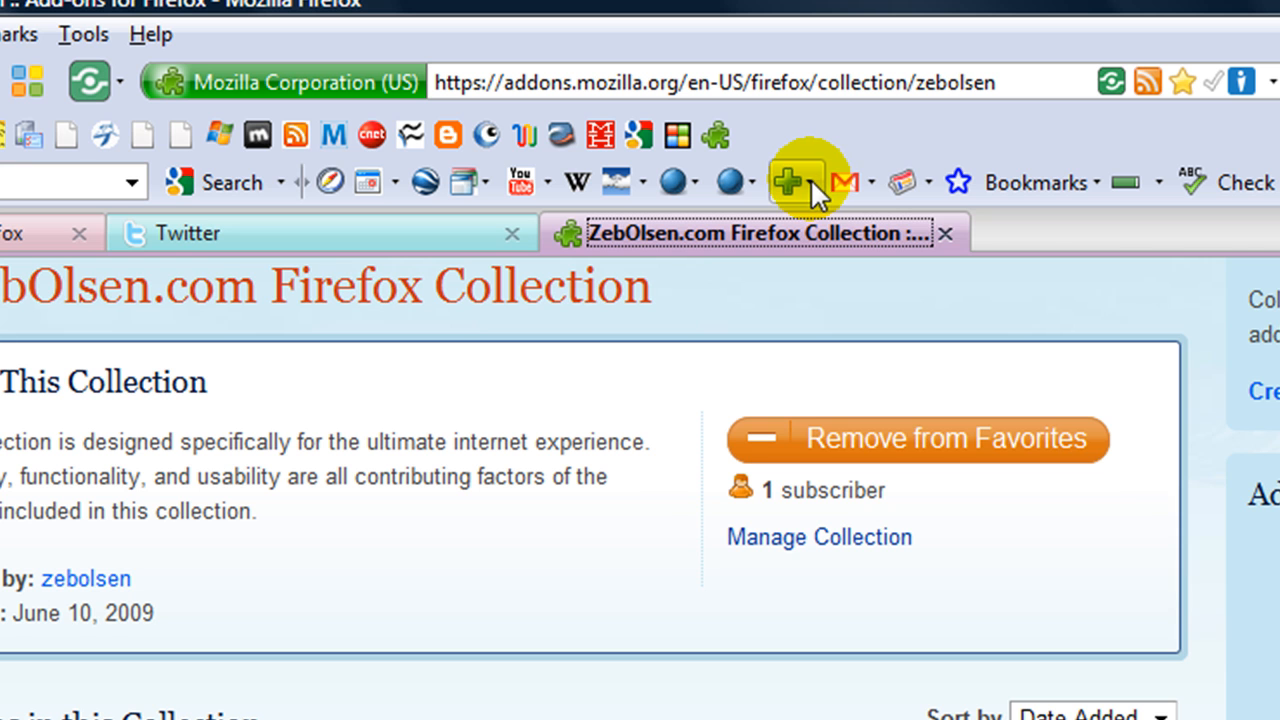
click(789, 181)
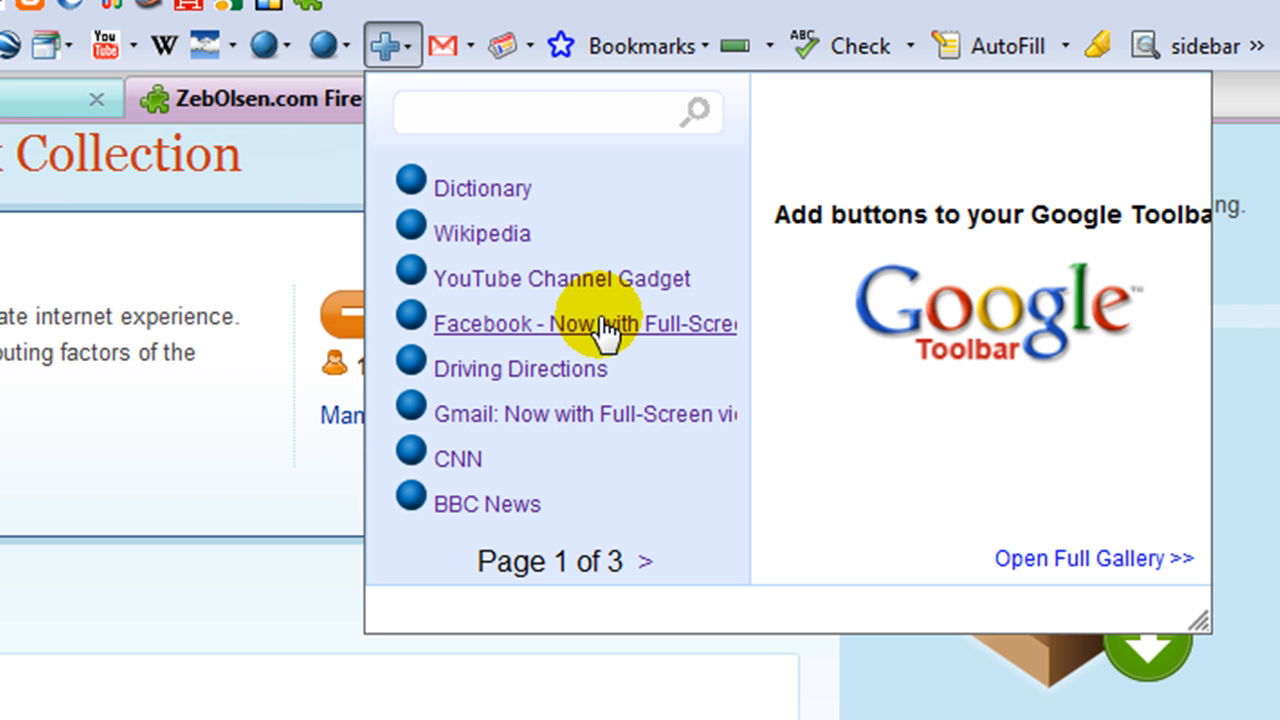
mouse_move(650, 560)
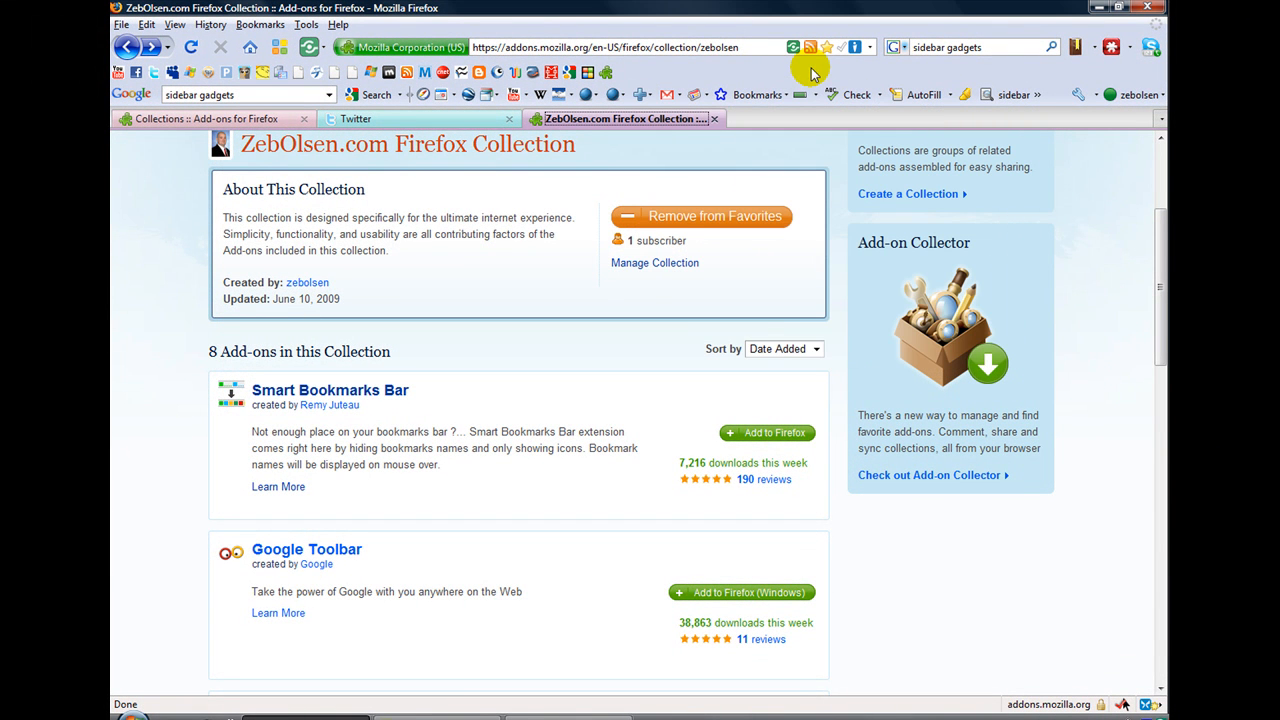
mouse_move(897, 73)
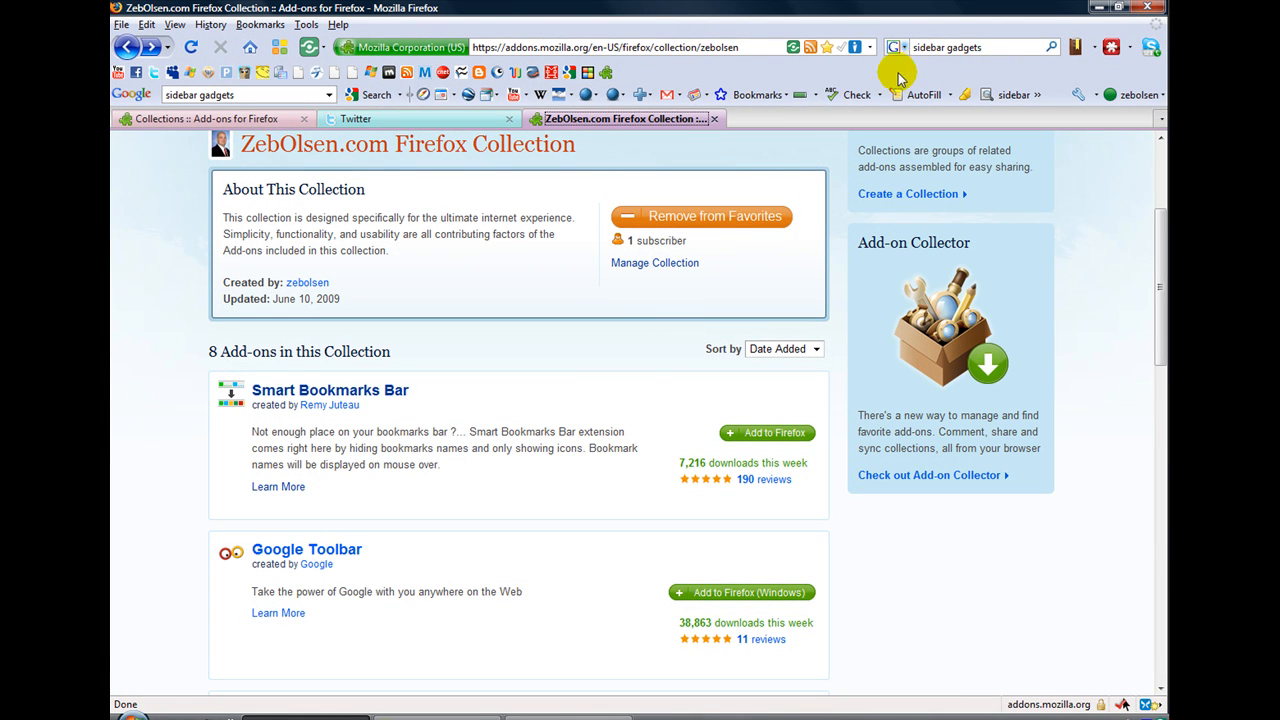
scroll(down, 3)
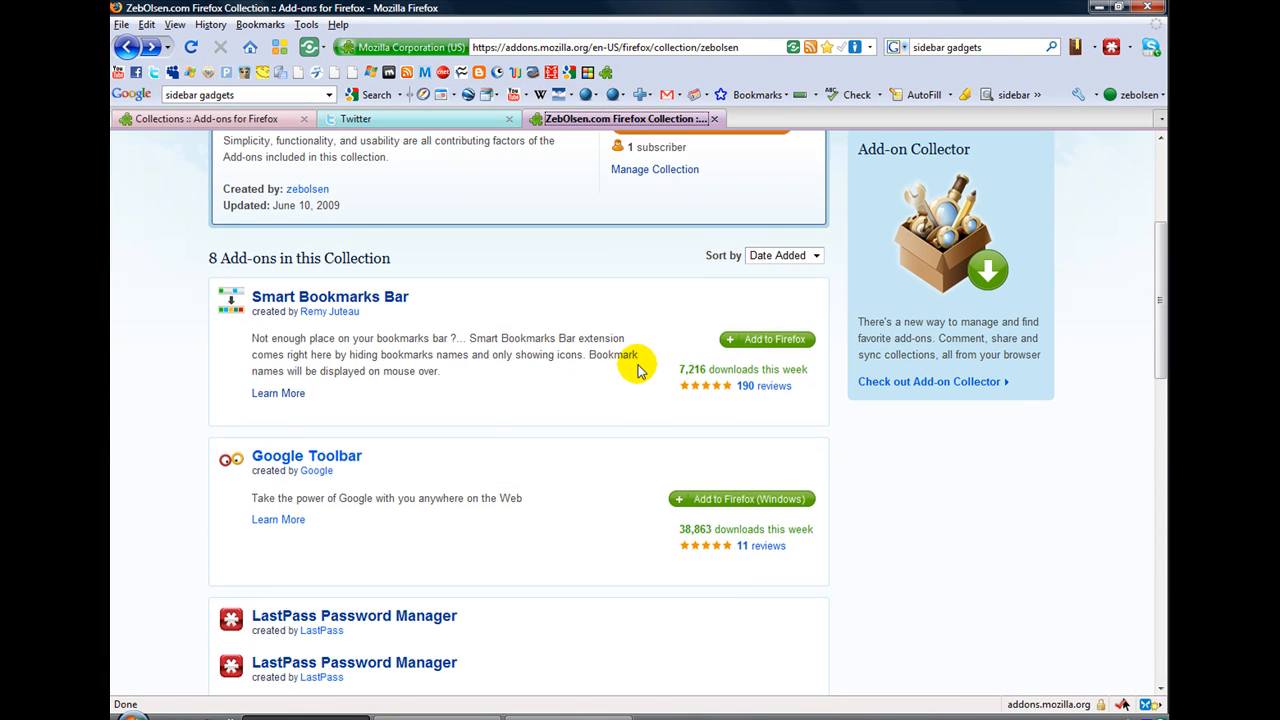
scroll(down, 3)
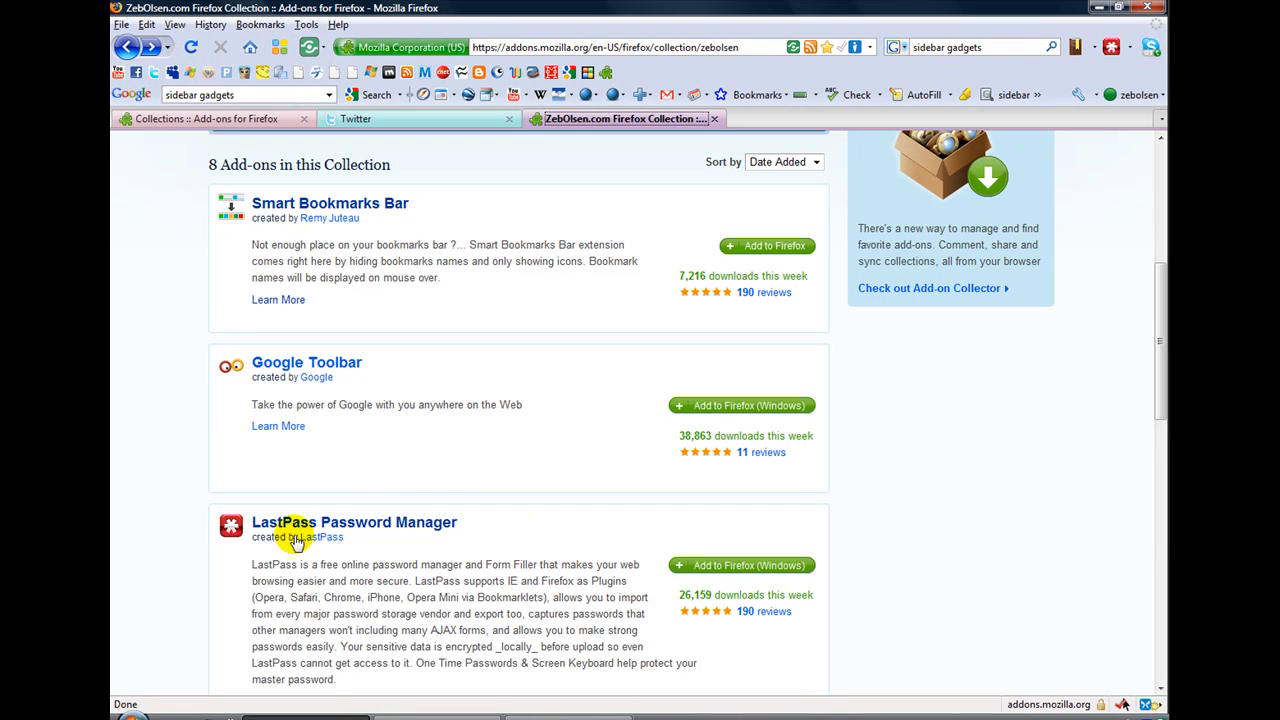
mouse_move(477, 525)
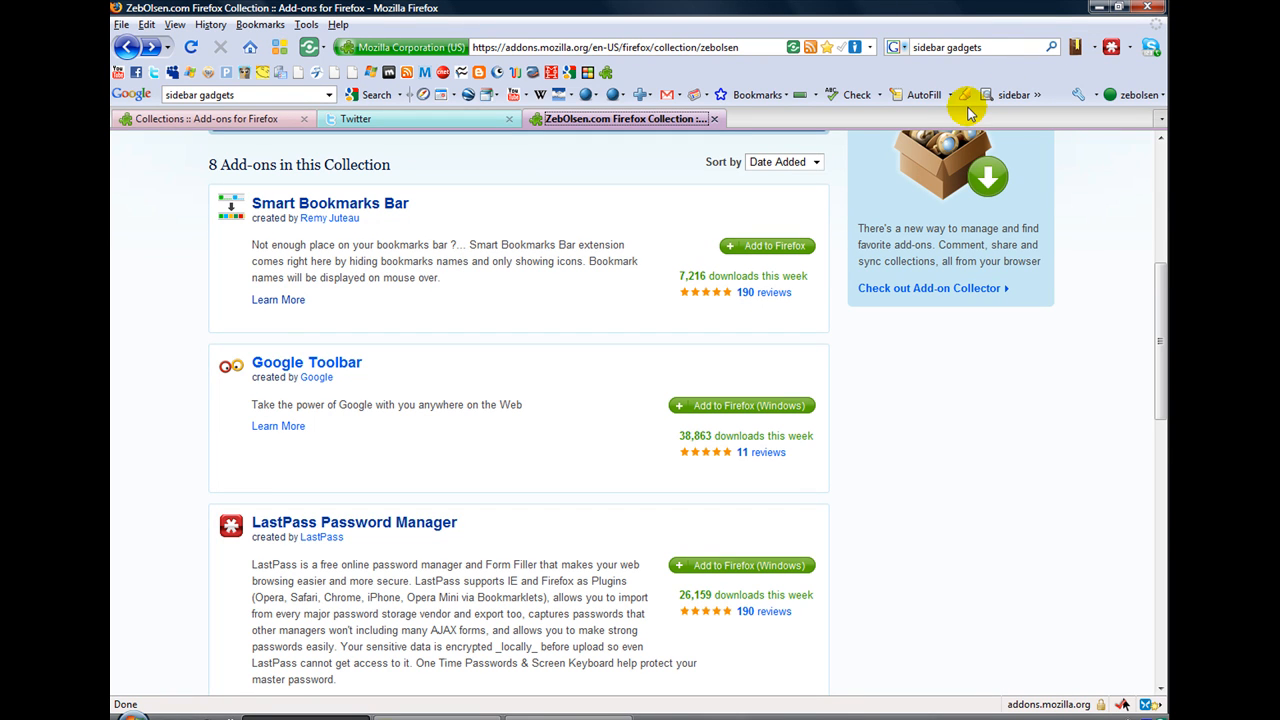
mouse_move(430, 162)
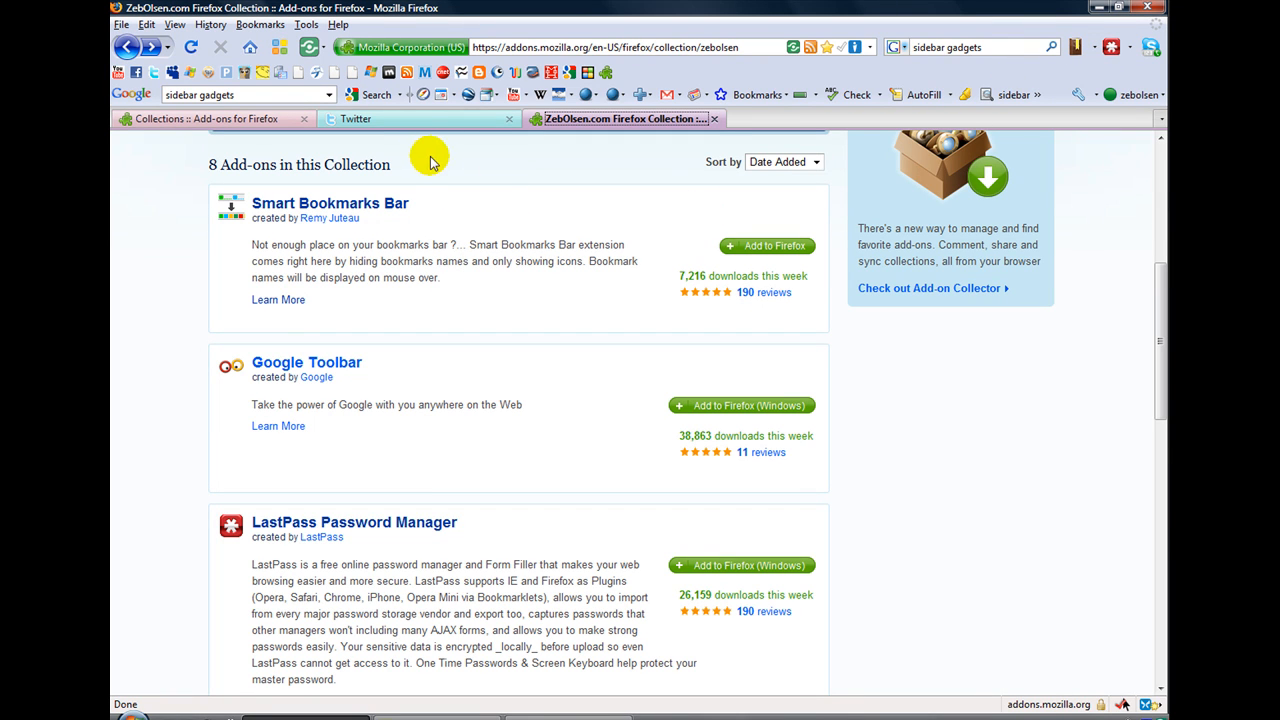
mouse_move(420, 118)
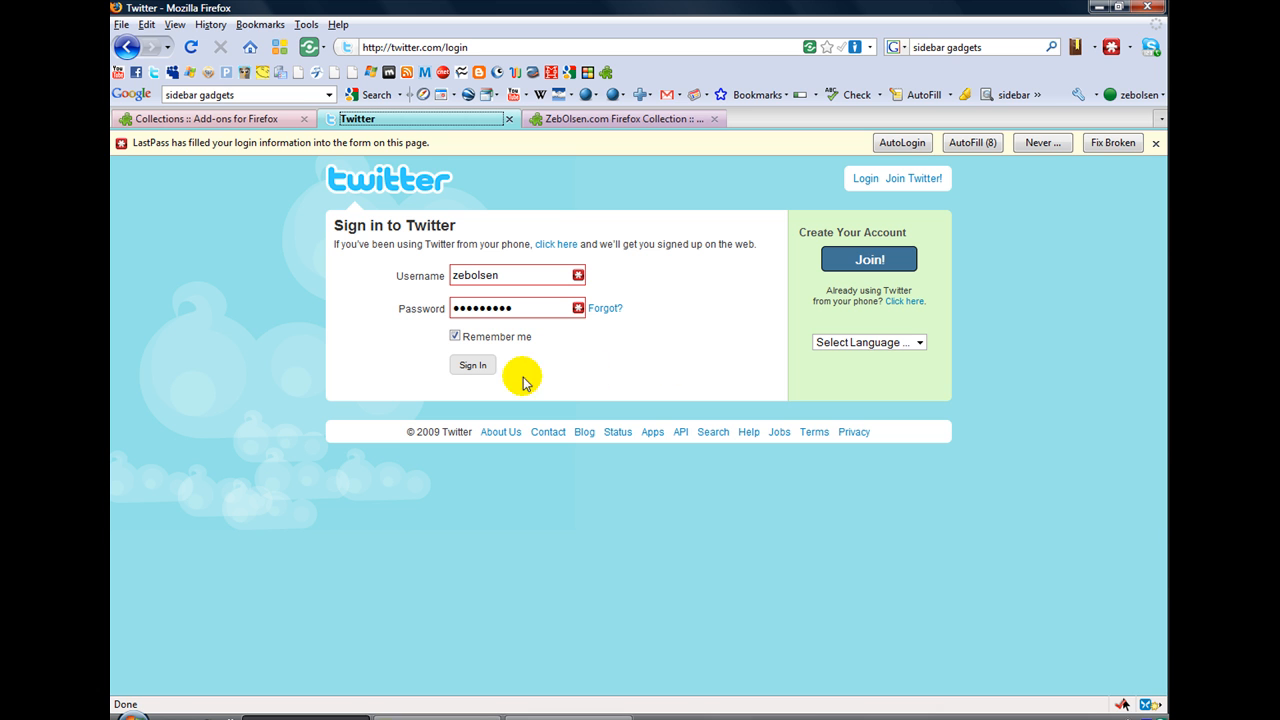
mouse_move(546, 182)
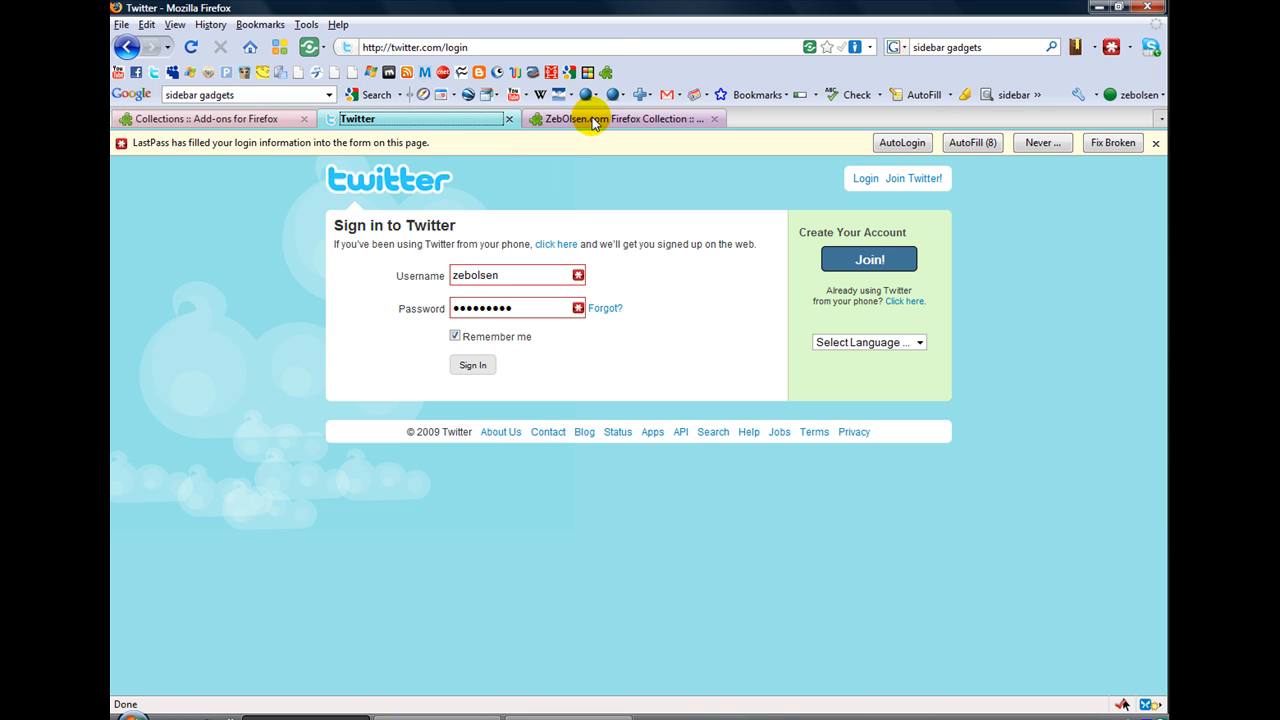
click(620, 118)
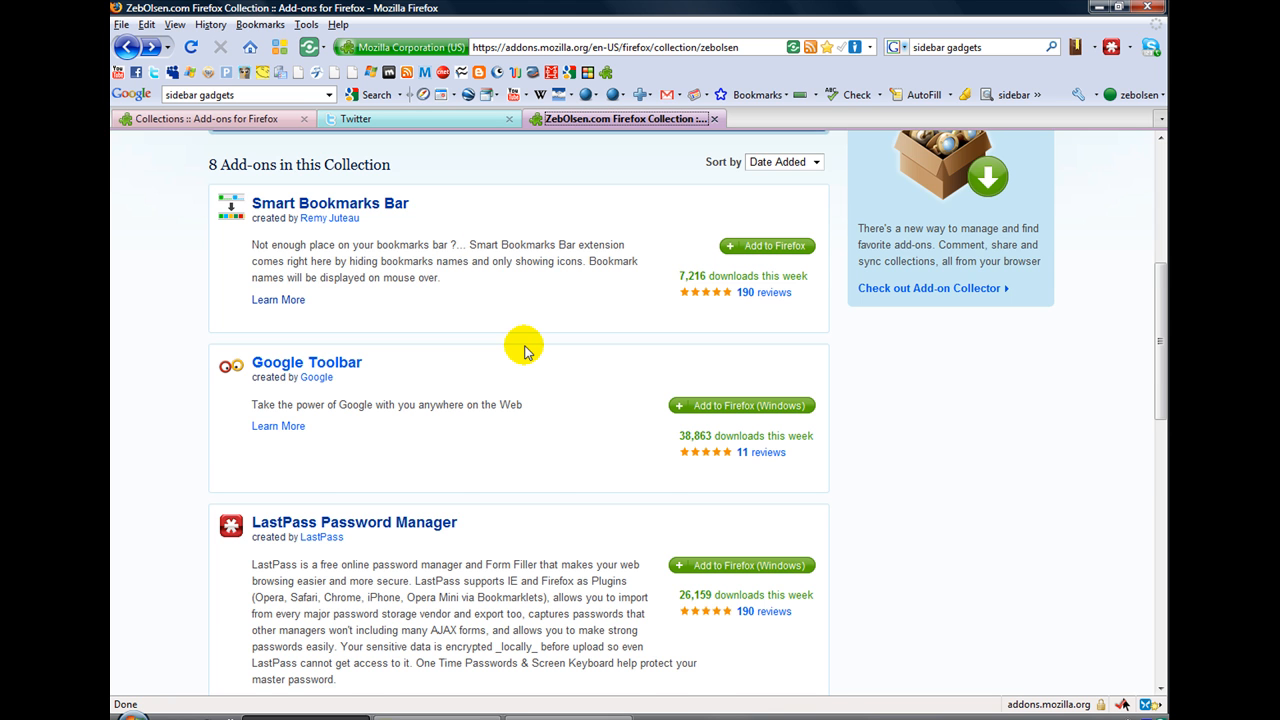
Scroll past LastPass and Xmarks until Shareaholic for Firefox appears.
scroll(down, 3)
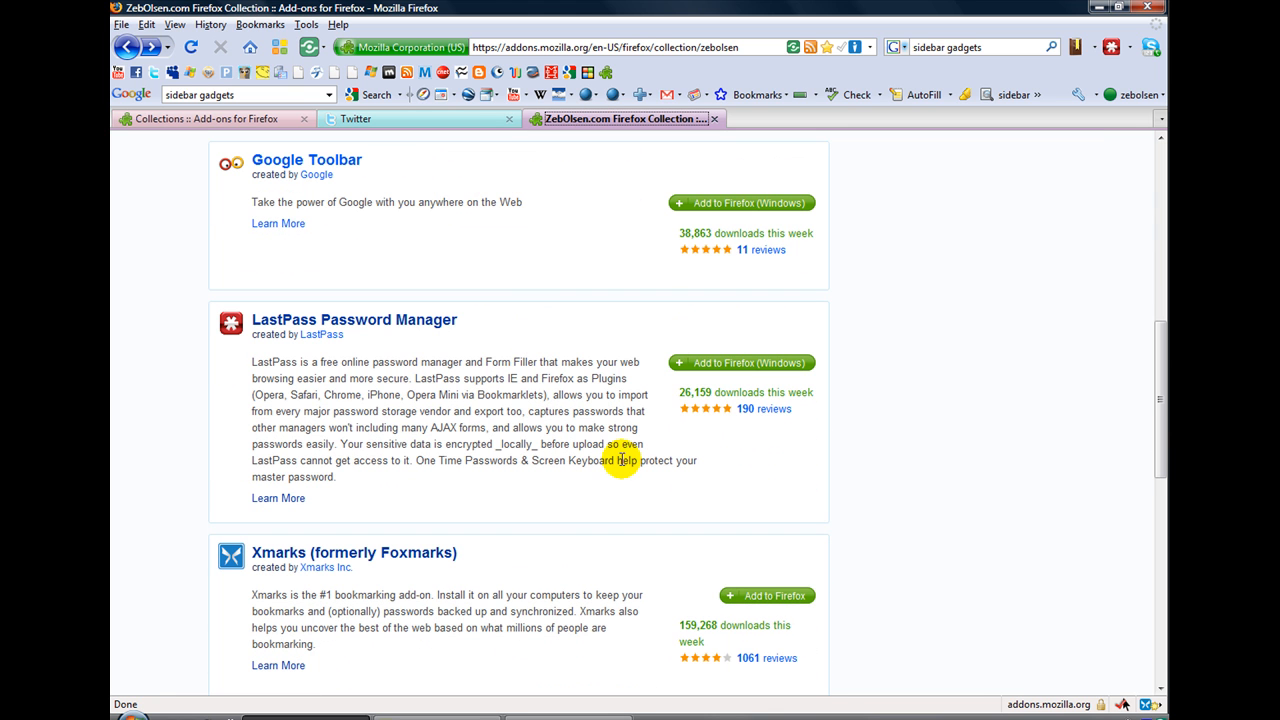
mouse_move(434, 644)
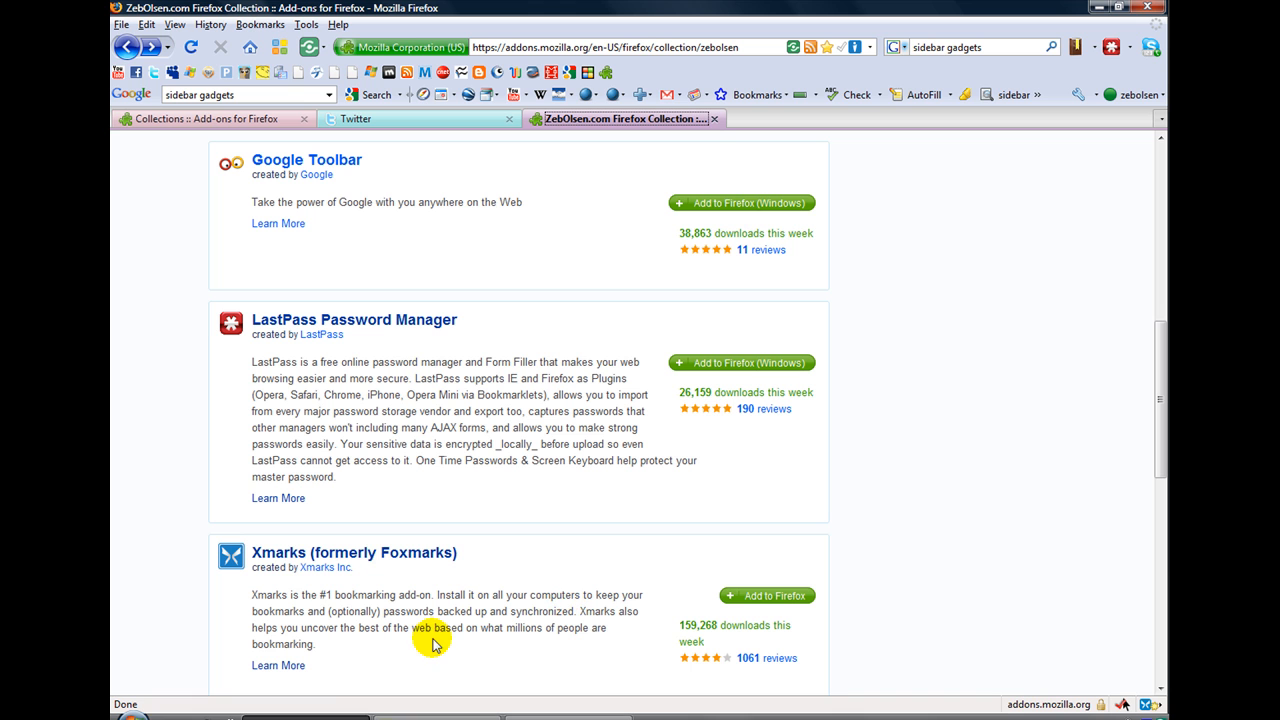
mouse_move(478, 571)
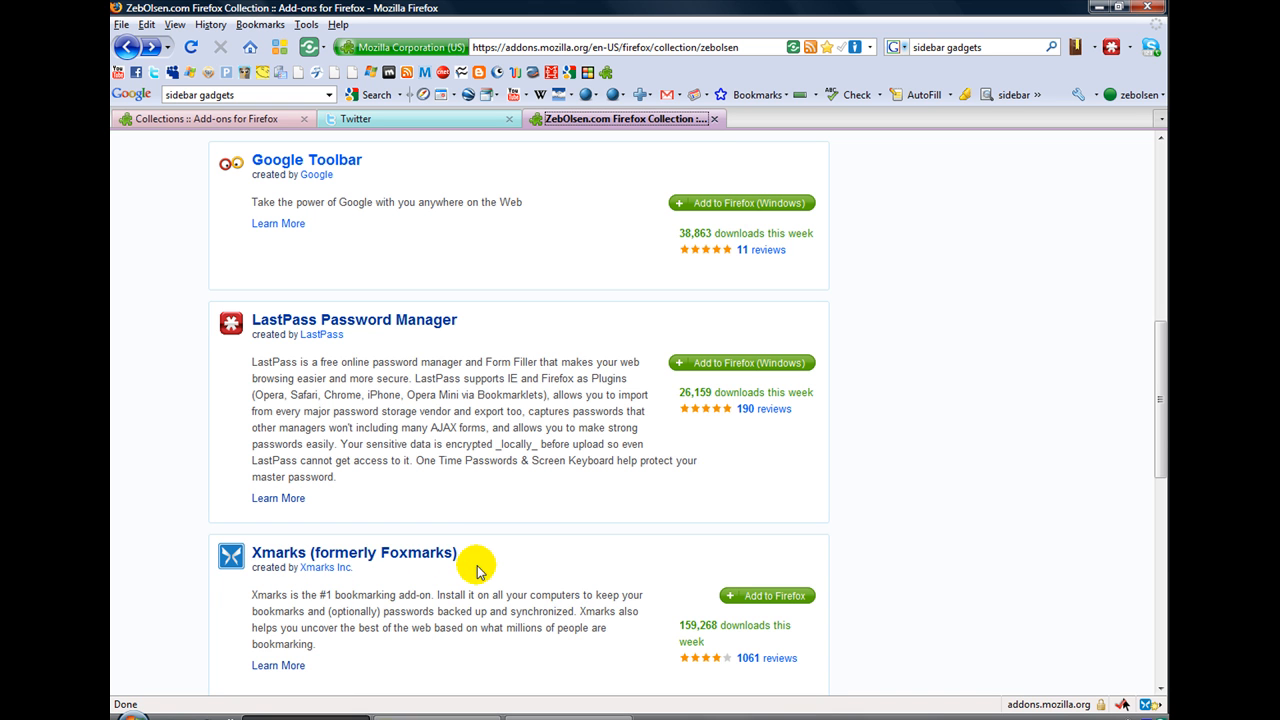
mouse_move(608, 557)
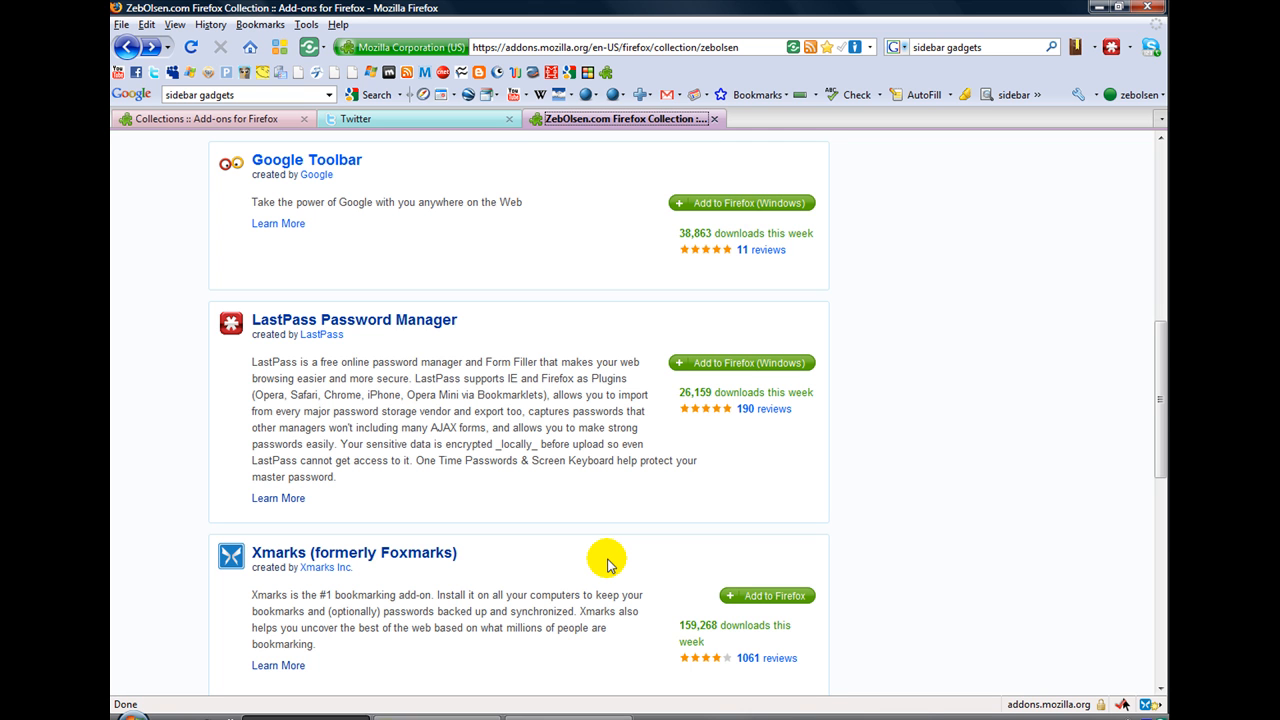
mouse_move(512, 554)
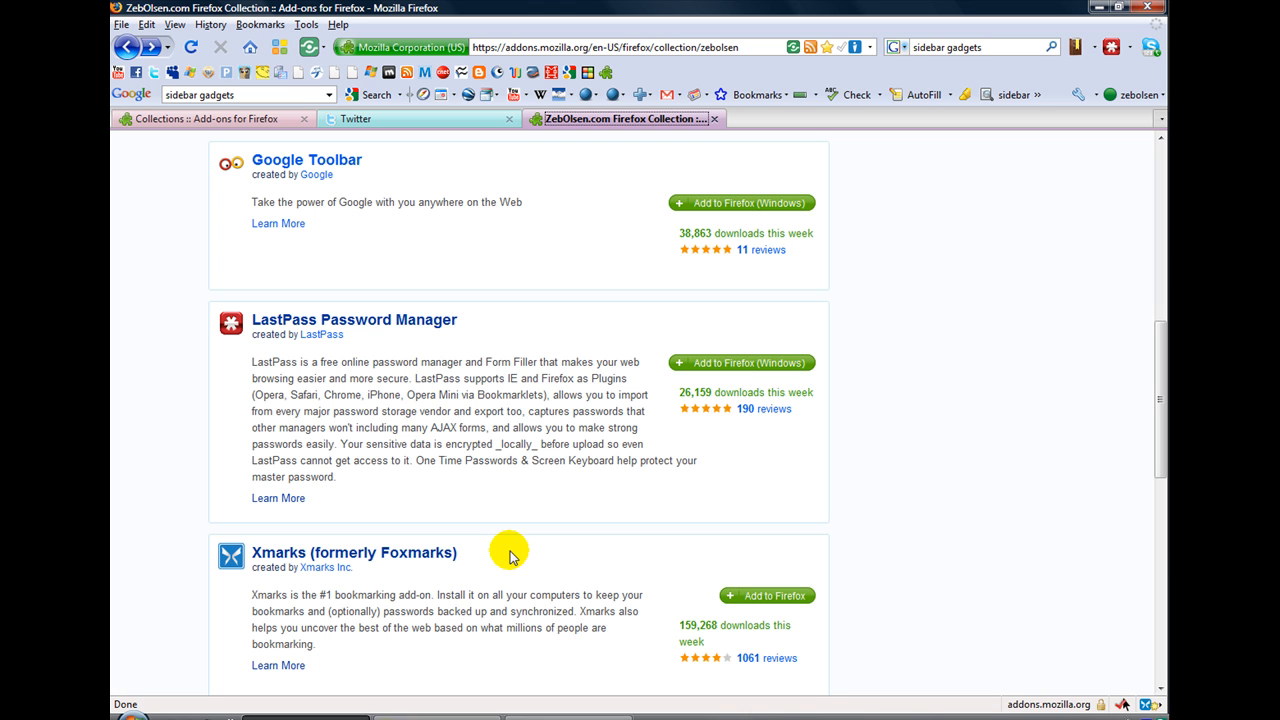
mouse_move(485, 555)
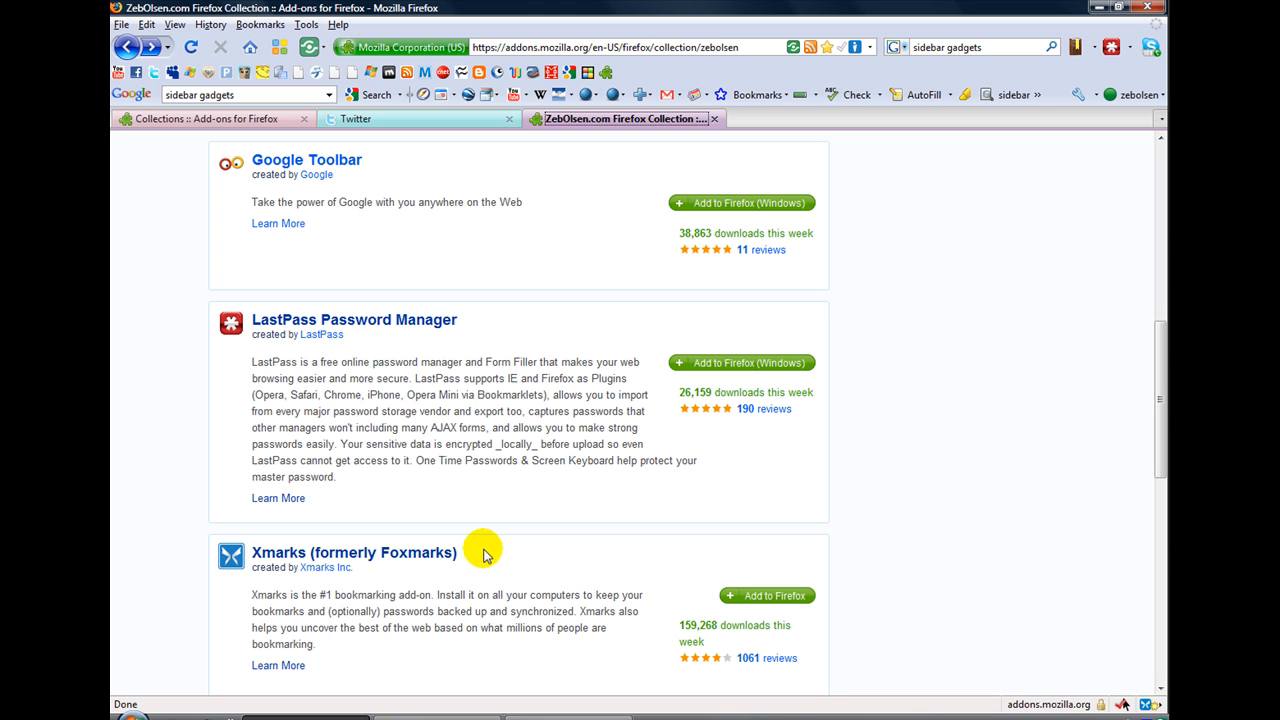
mouse_move(520, 553)
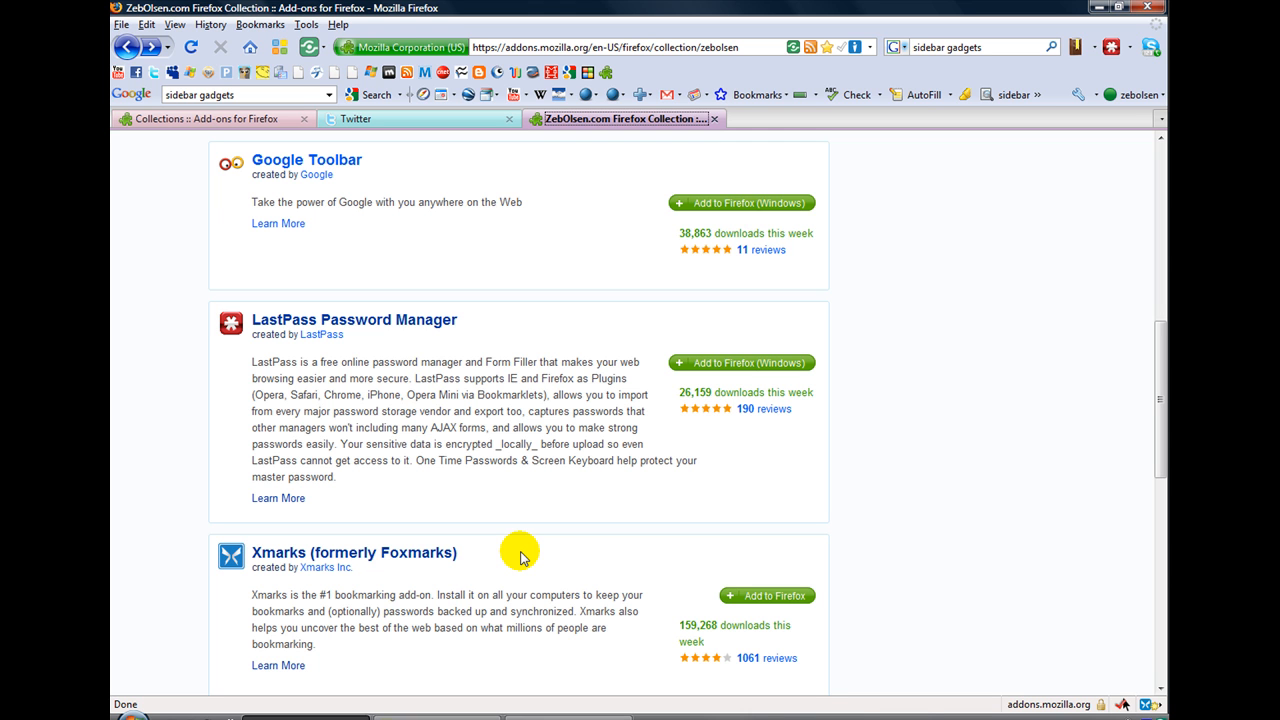
mouse_move(507, 570)
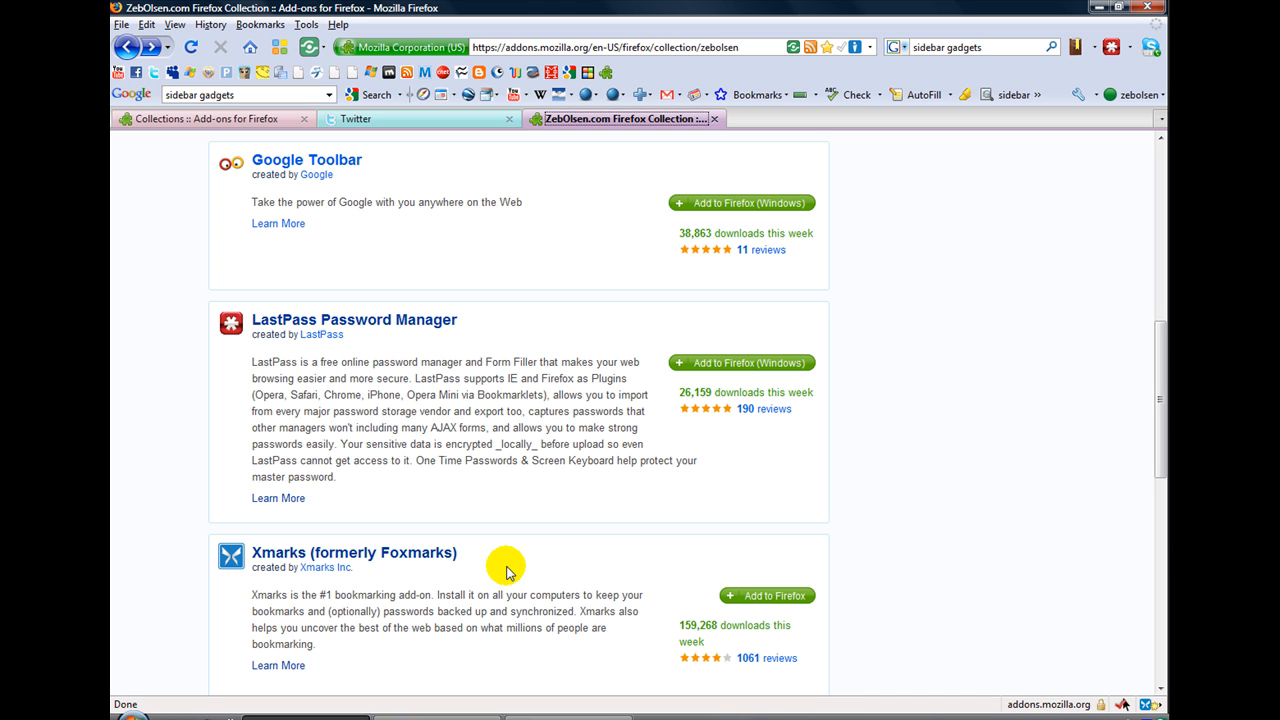
mouse_move(440, 558)
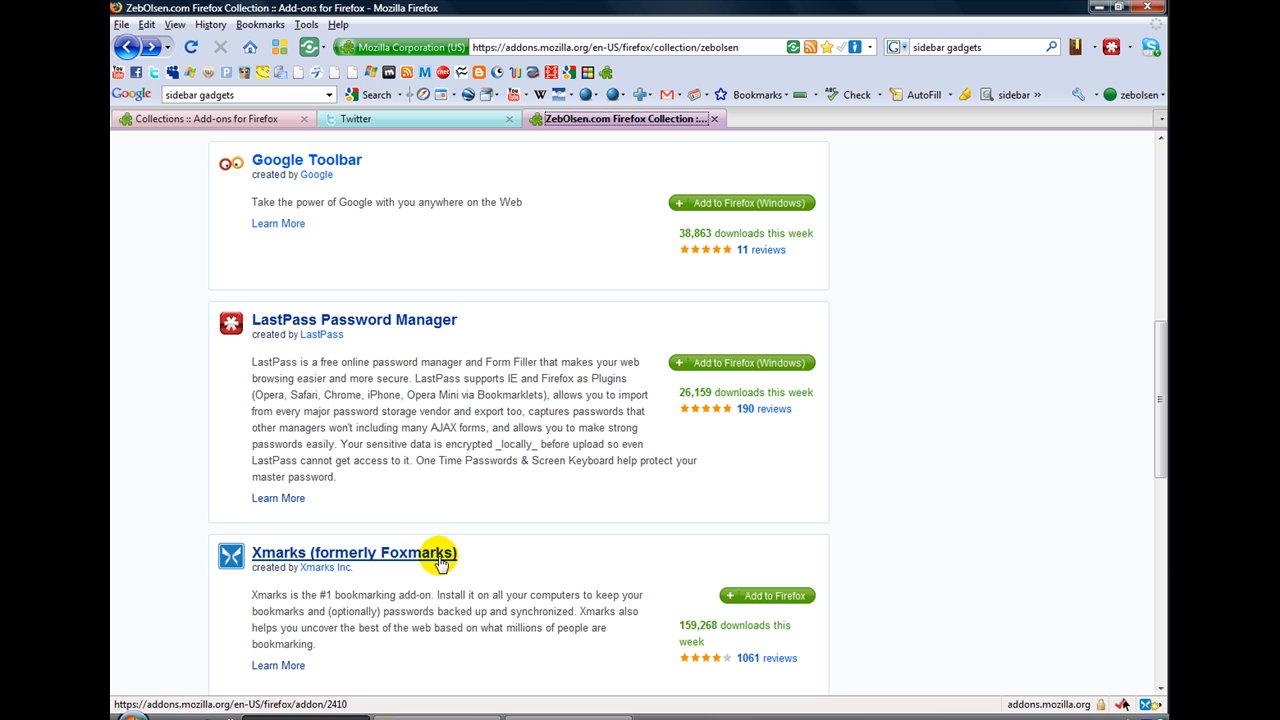
mouse_move(540, 552)
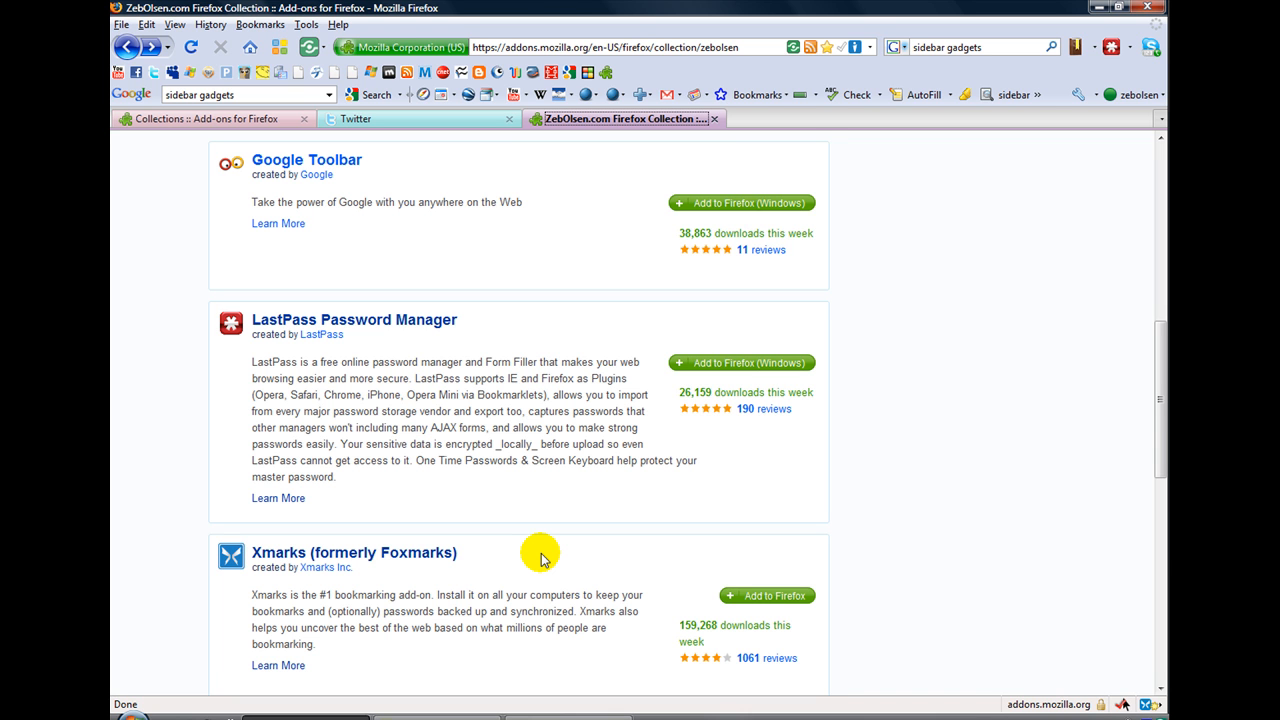
scroll(down, 3)
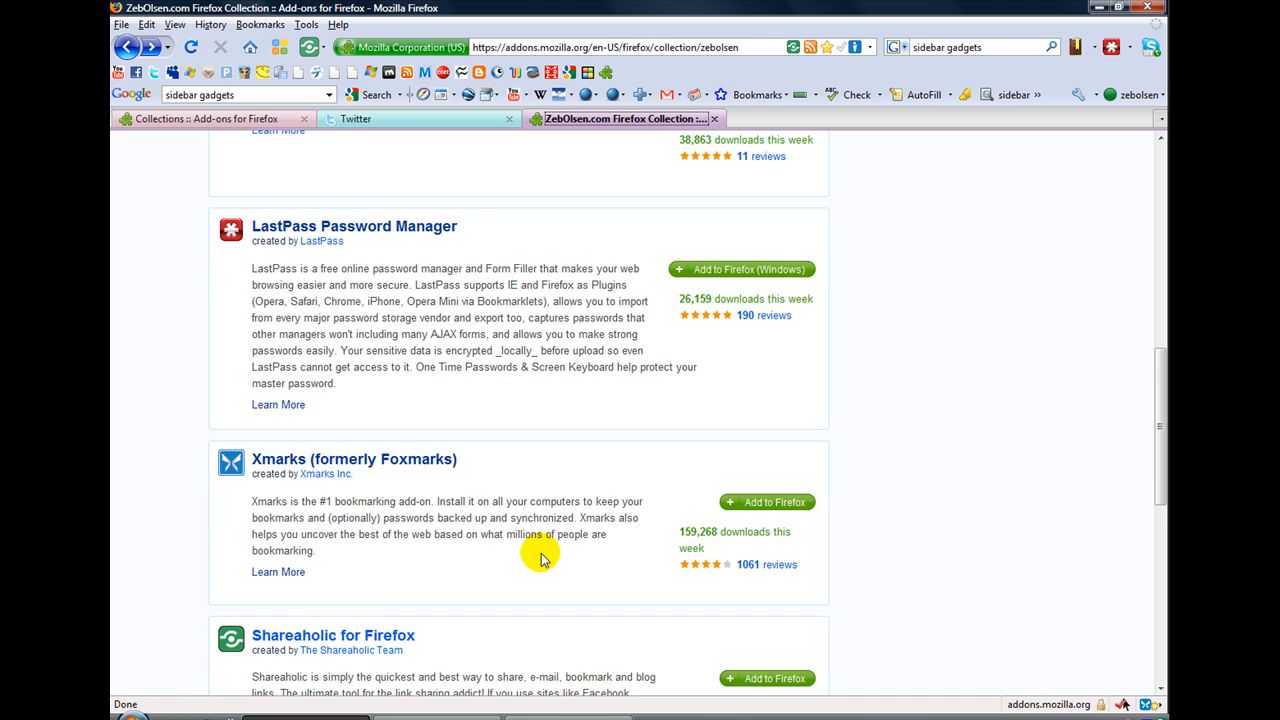
scroll(down, 3)
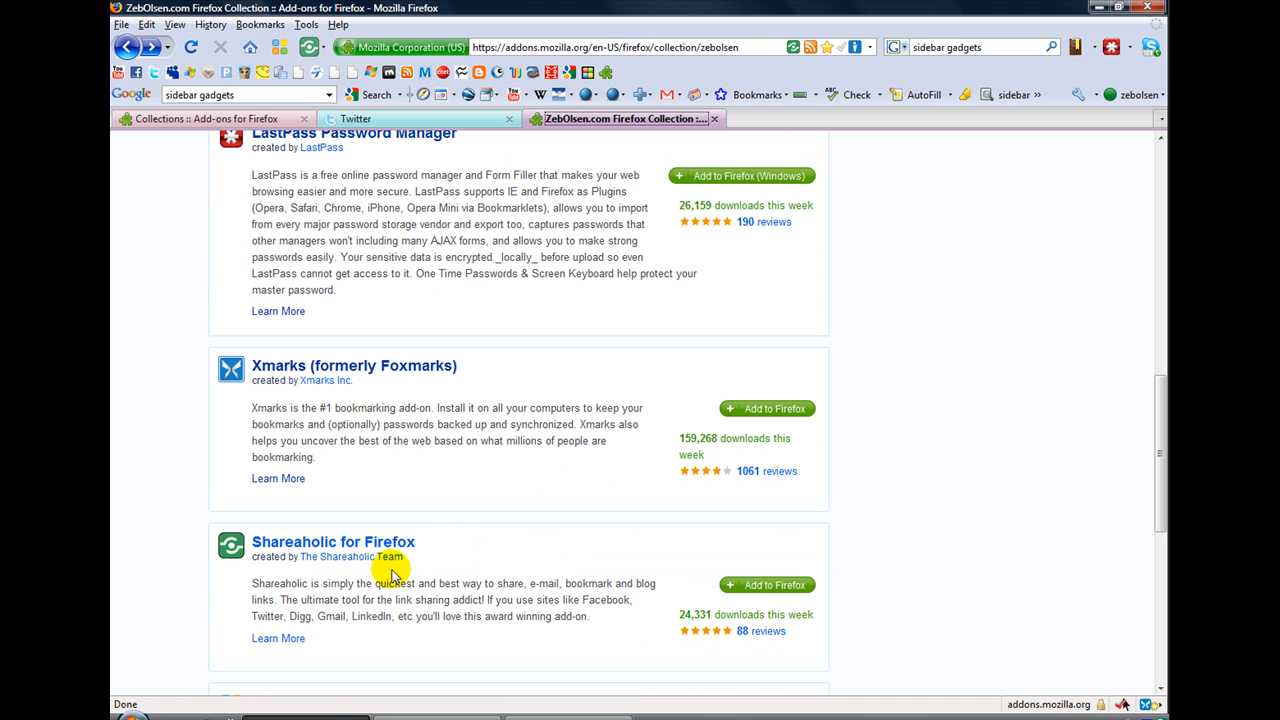
mouse_move(467, 551)
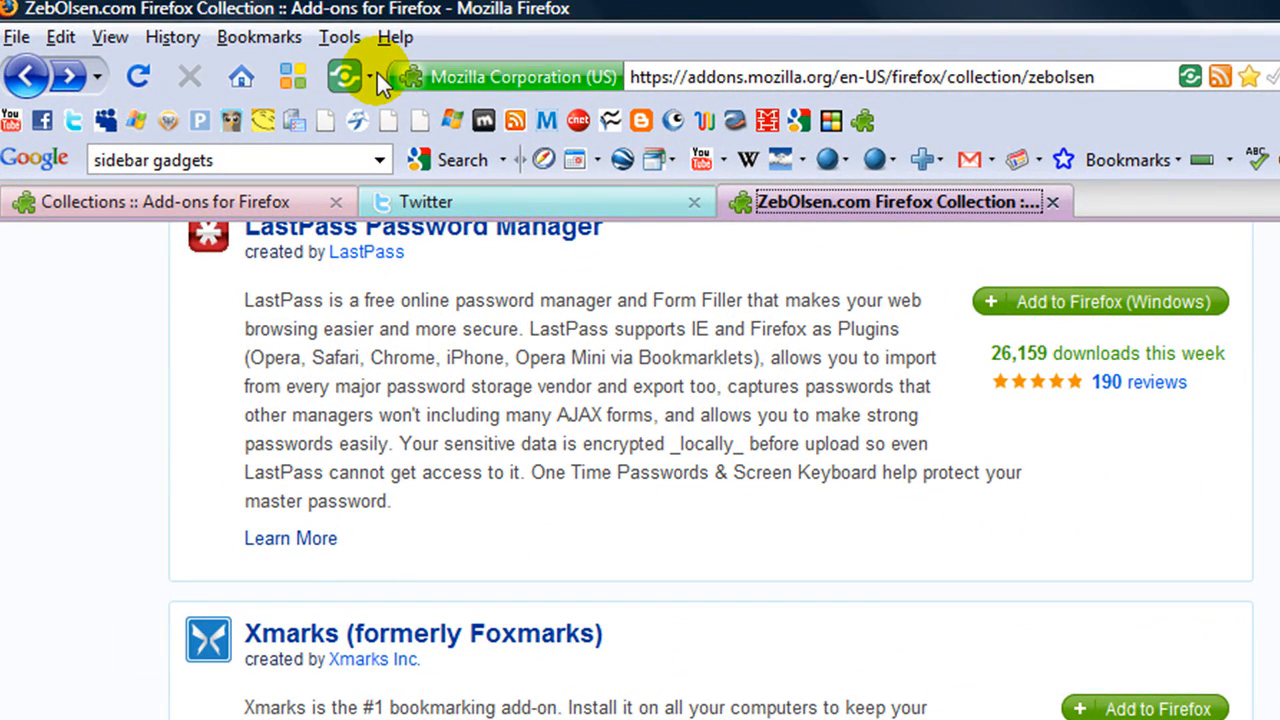
click(378, 77)
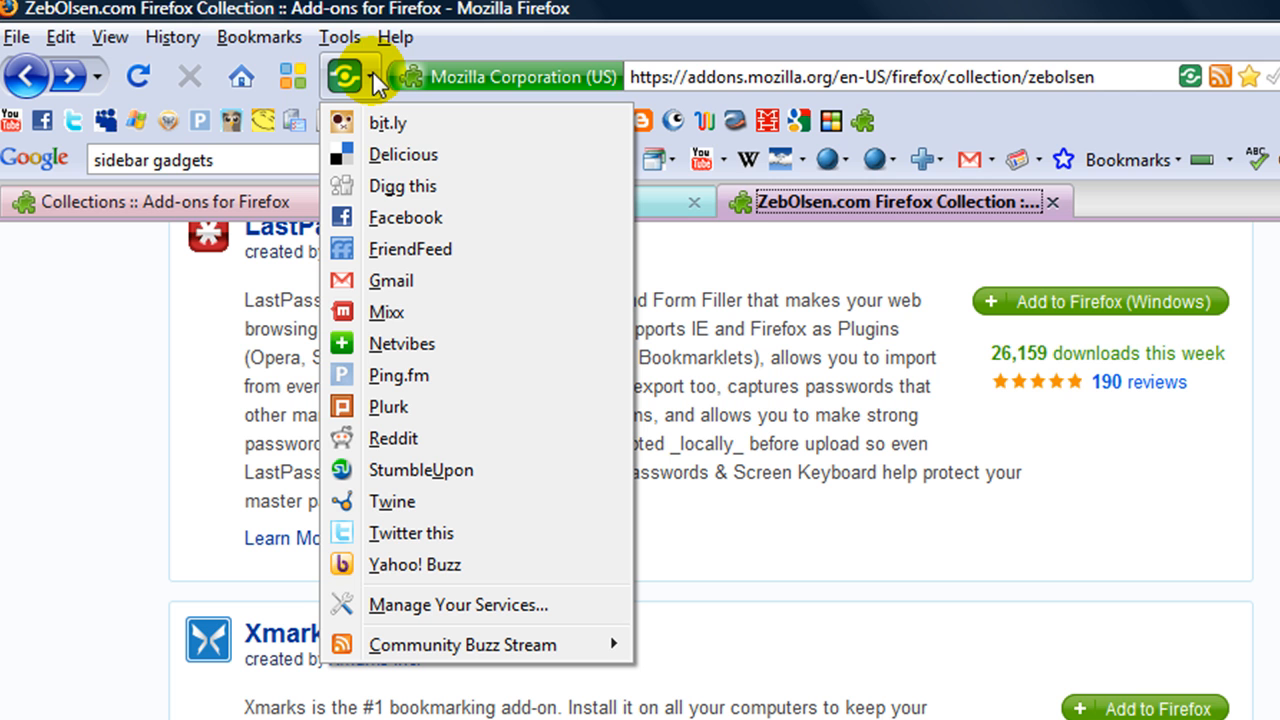
mouse_move(390, 220)
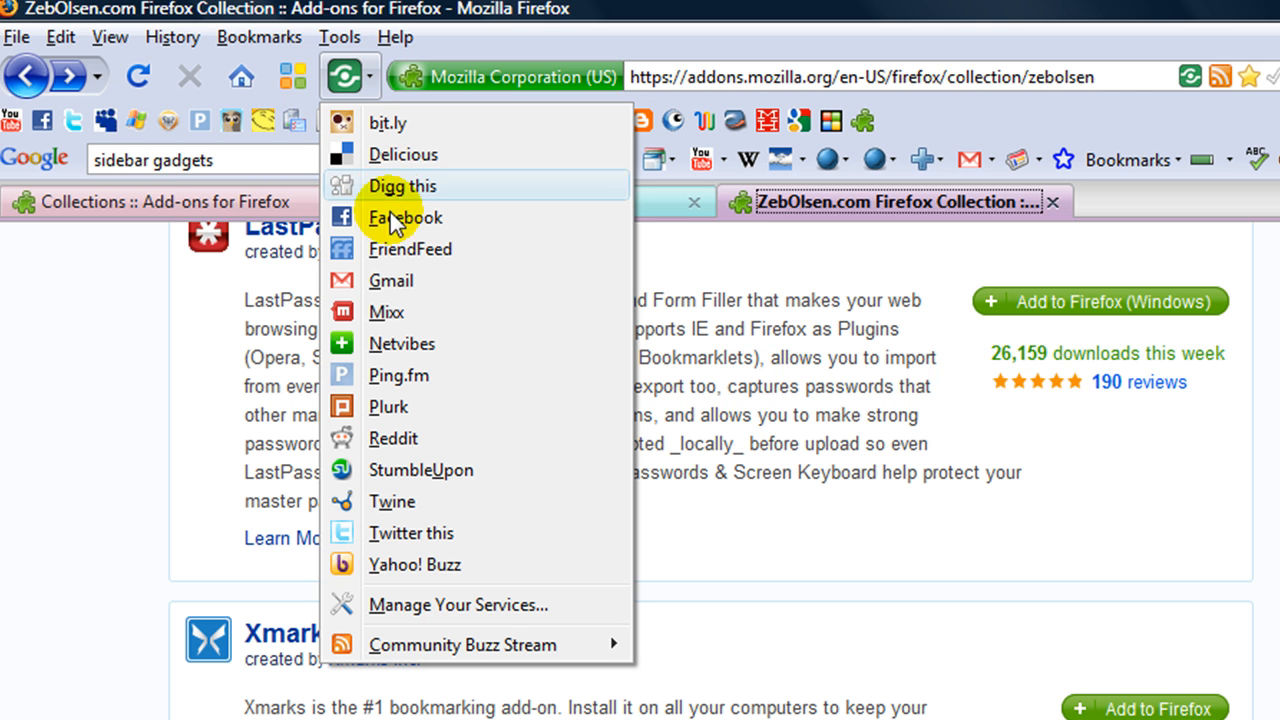
mouse_move(425, 385)
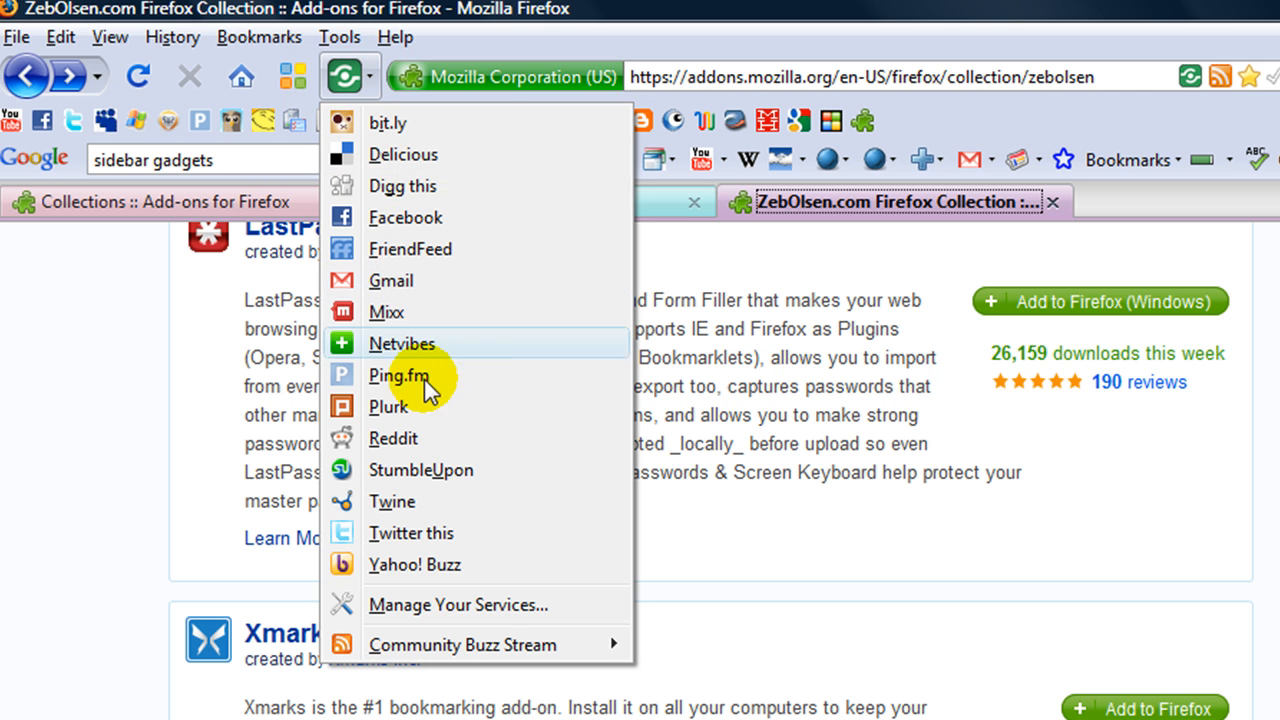
mouse_move(455, 616)
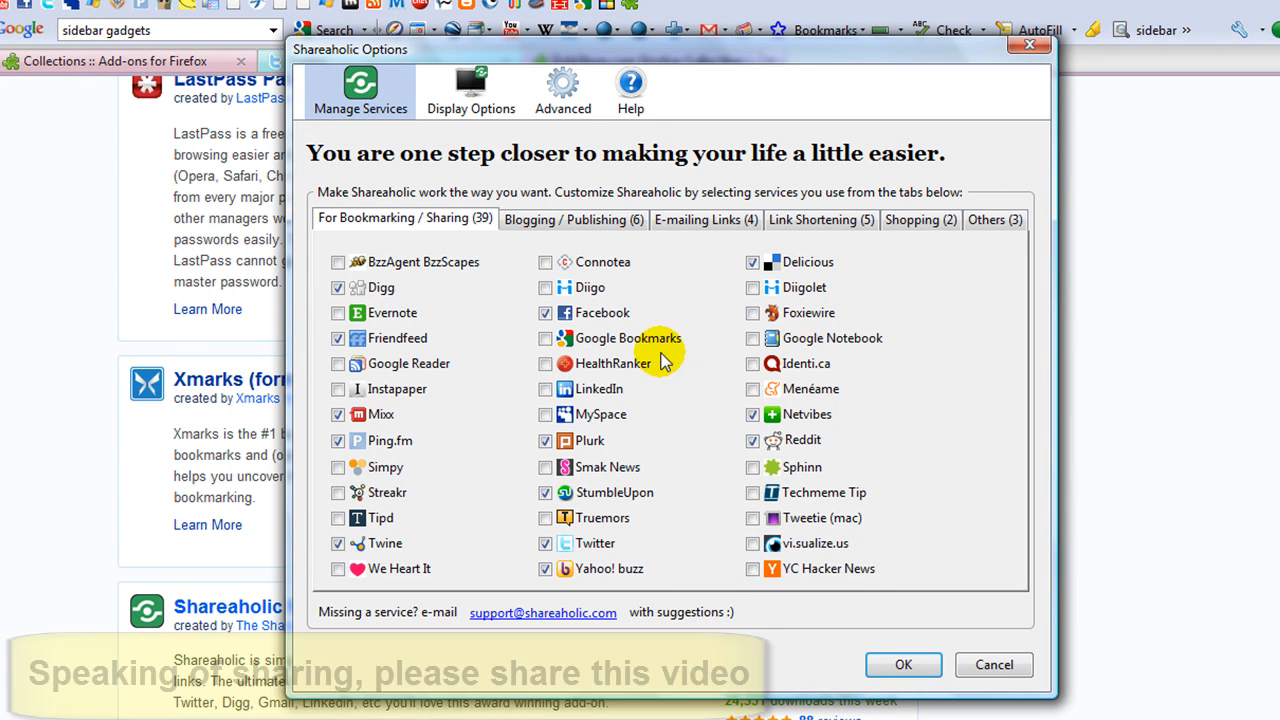
click(572, 219)
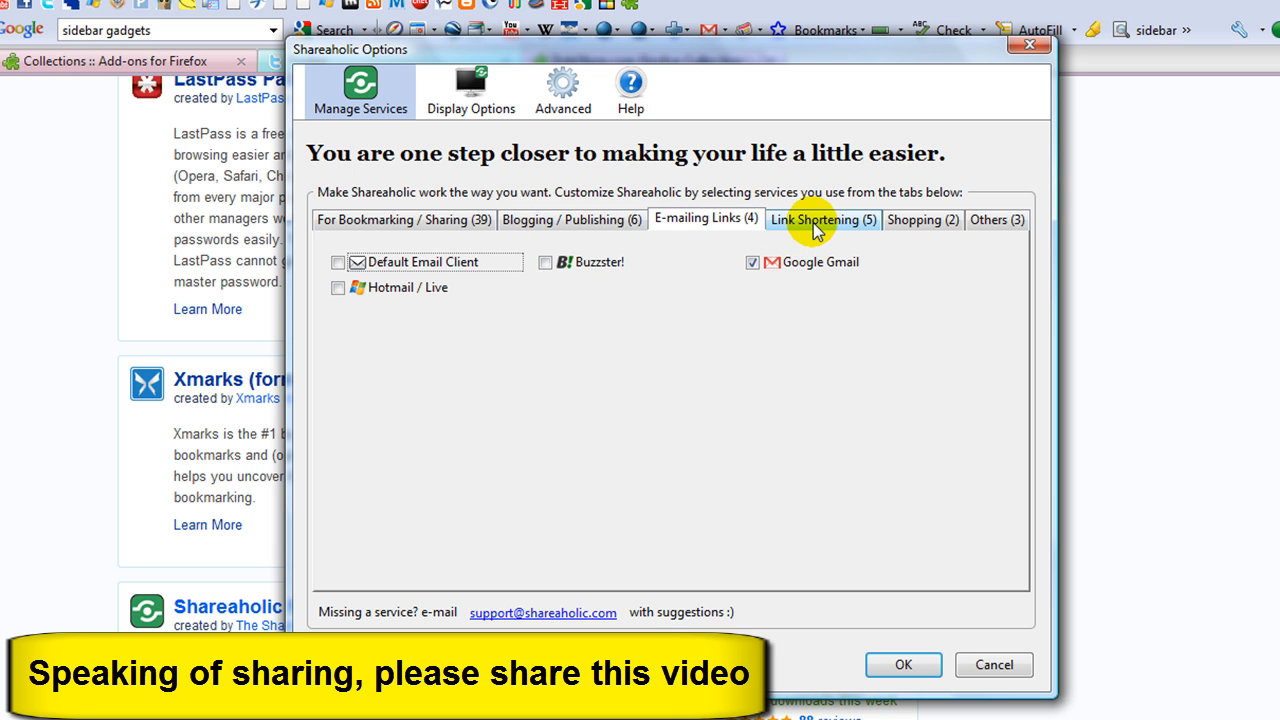
click(822, 219)
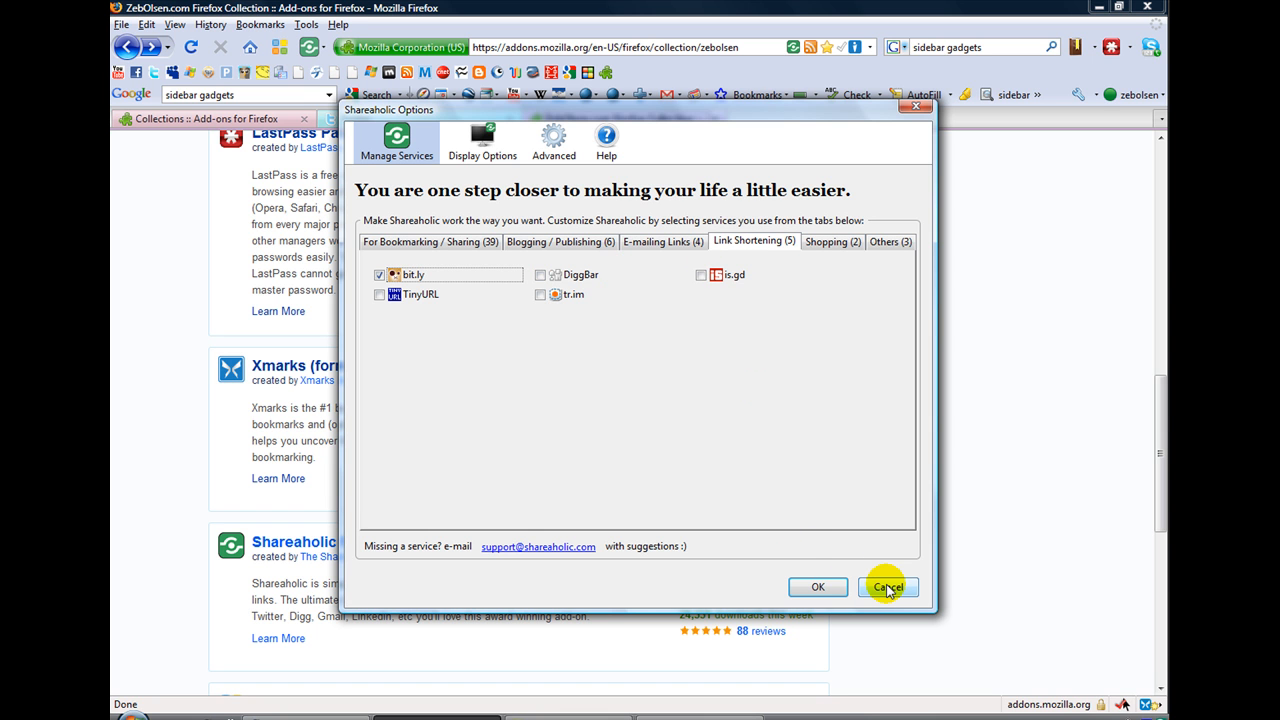
click(887, 587)
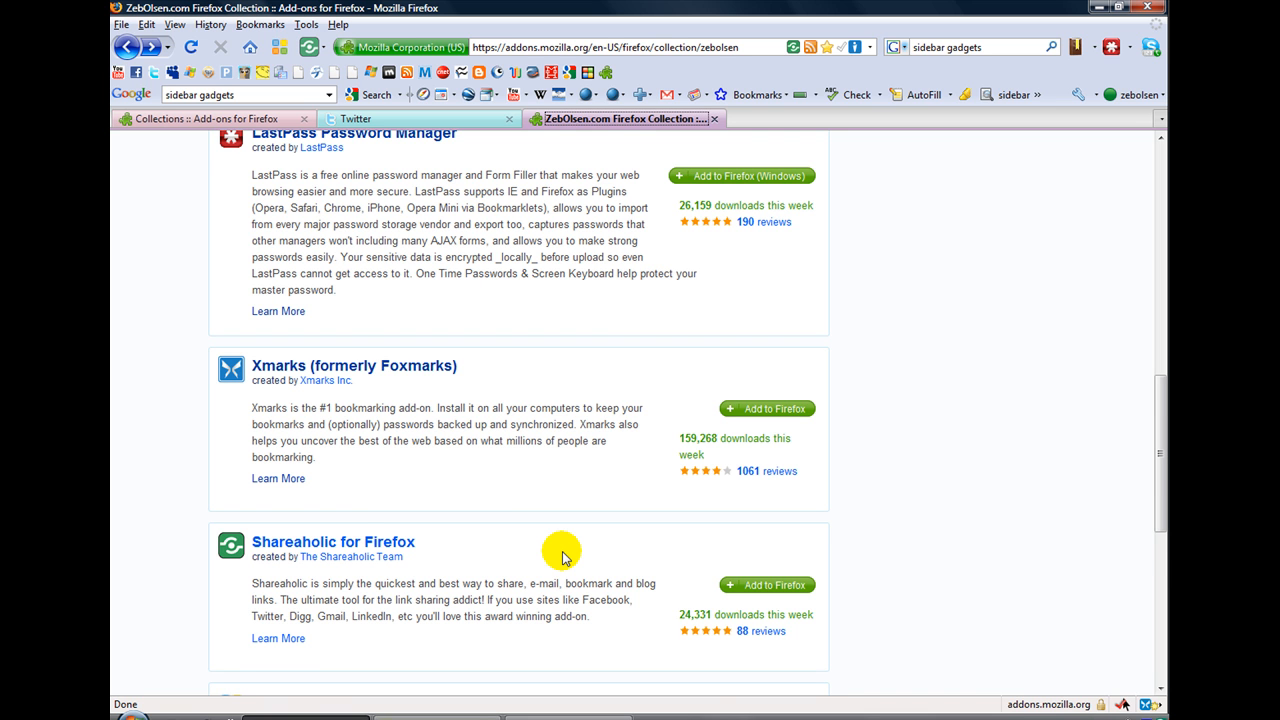
scroll(down, 3)
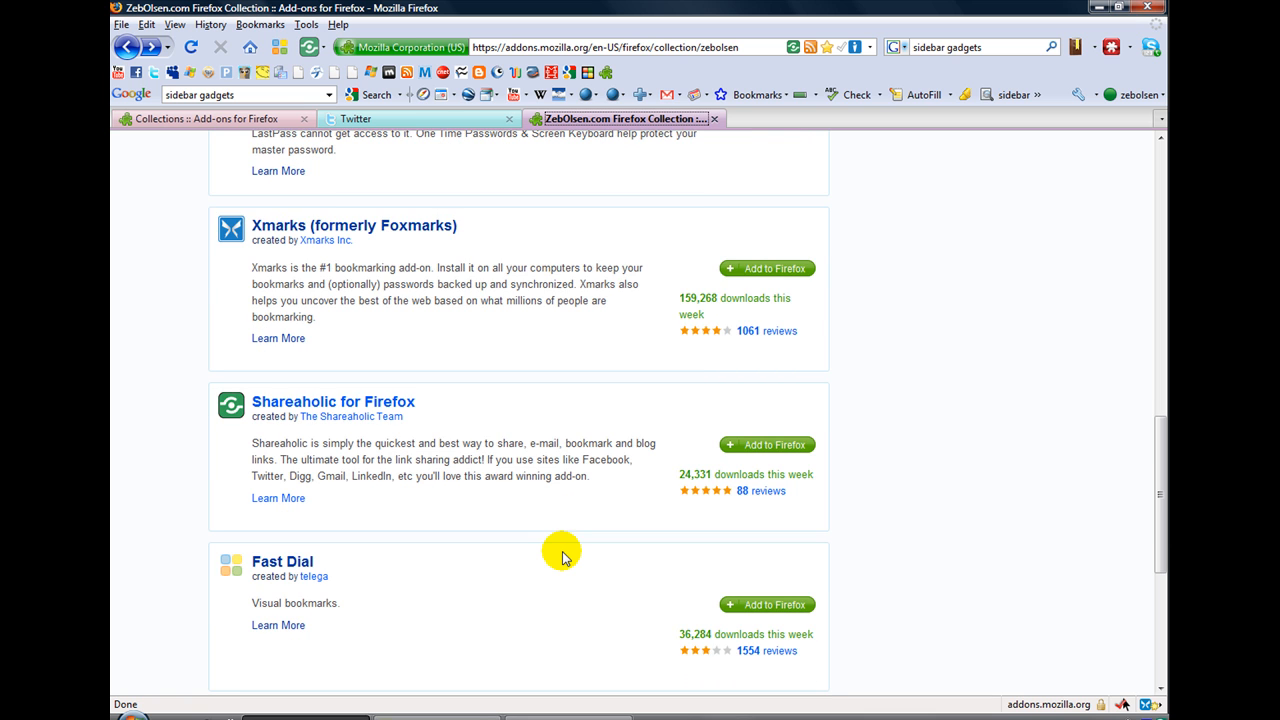
mouse_move(446, 582)
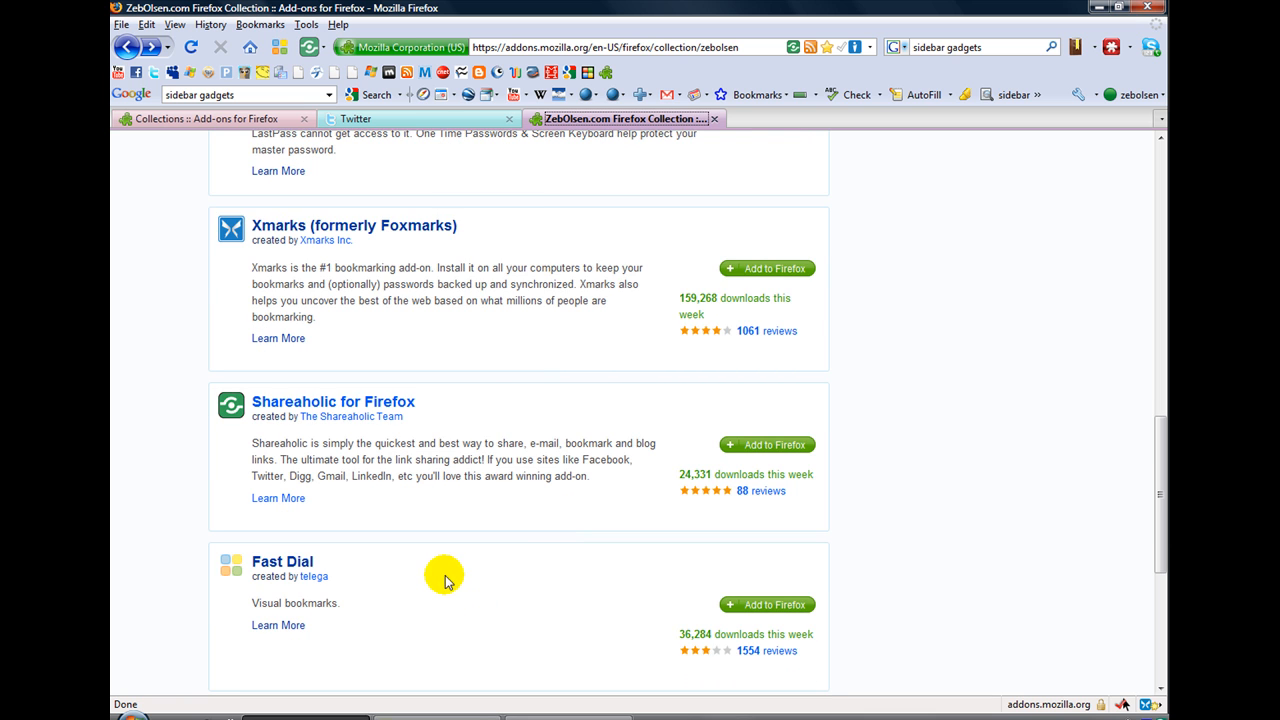
Open a new tab showing the Fast Dial thumbnail grid.
click(600, 47)
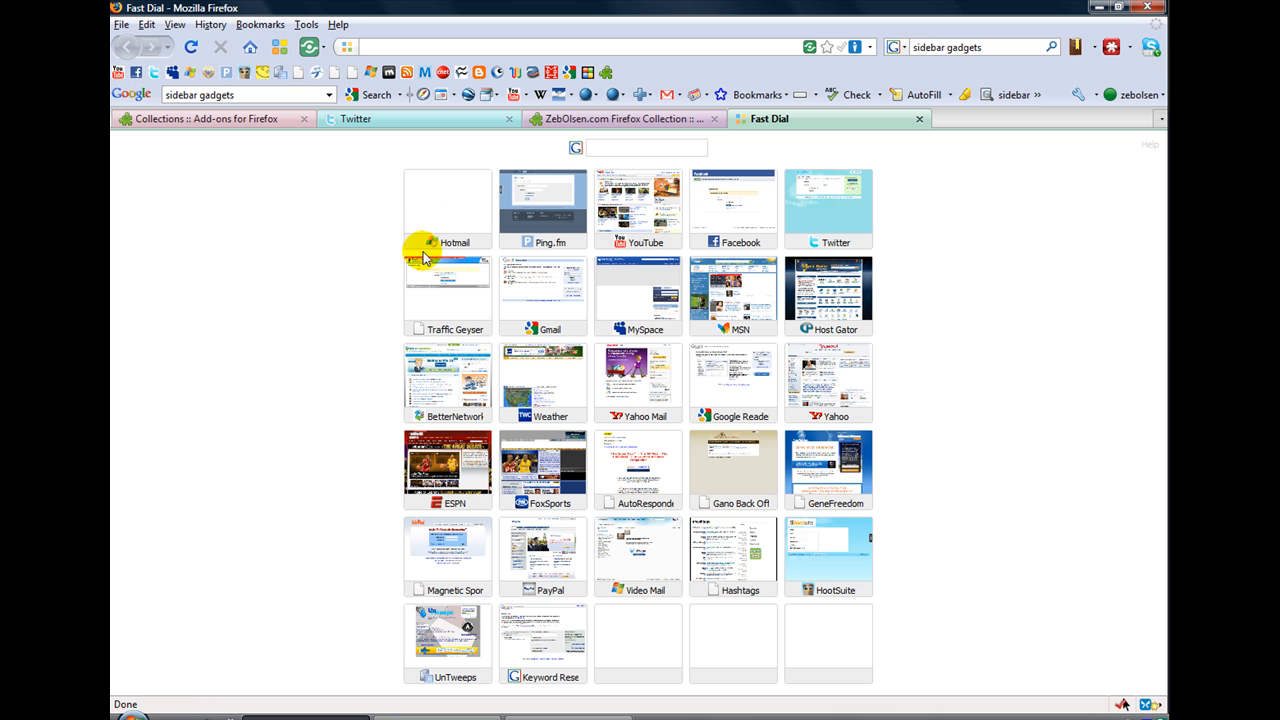
mouse_move(415, 220)
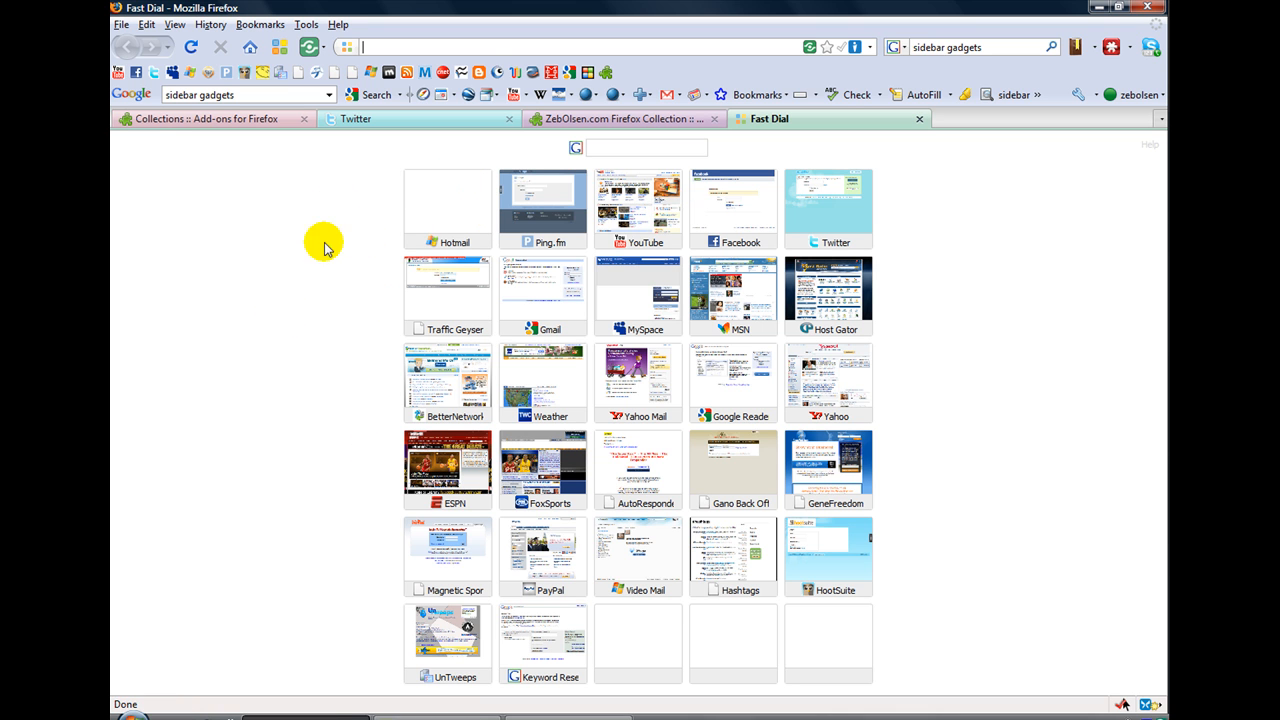
mouse_move(230, 240)
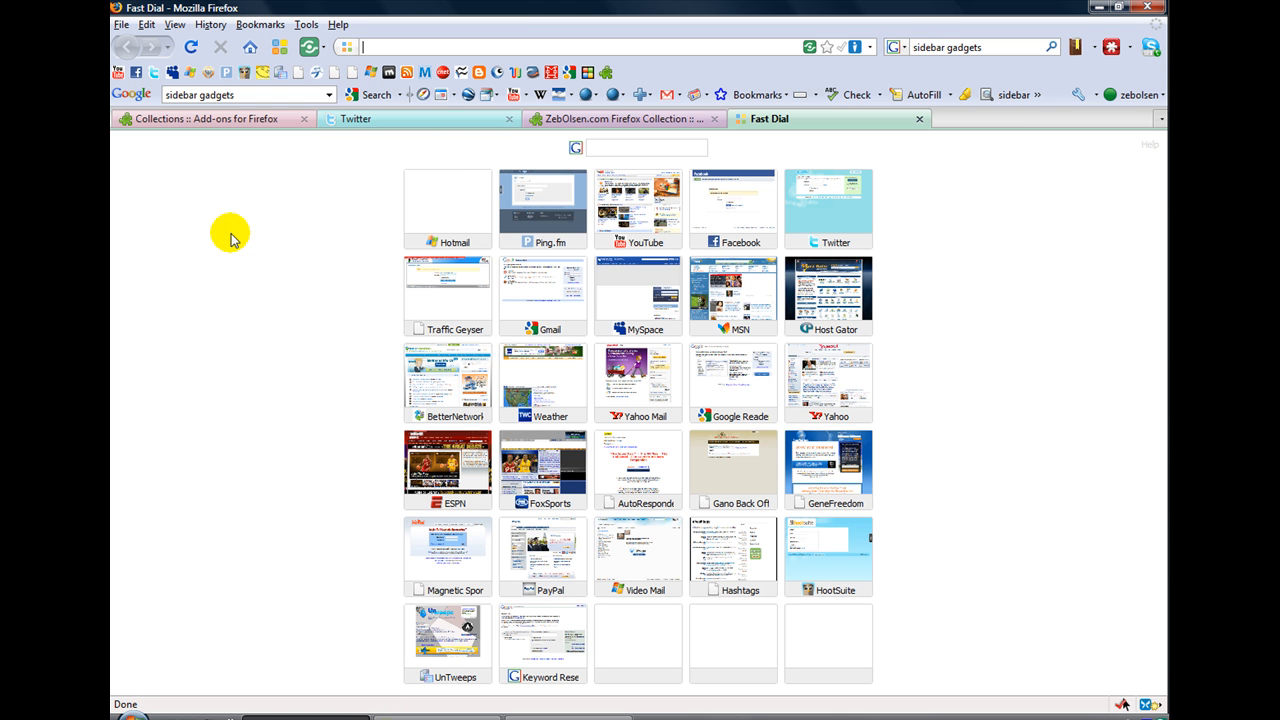
right_click(230, 235)
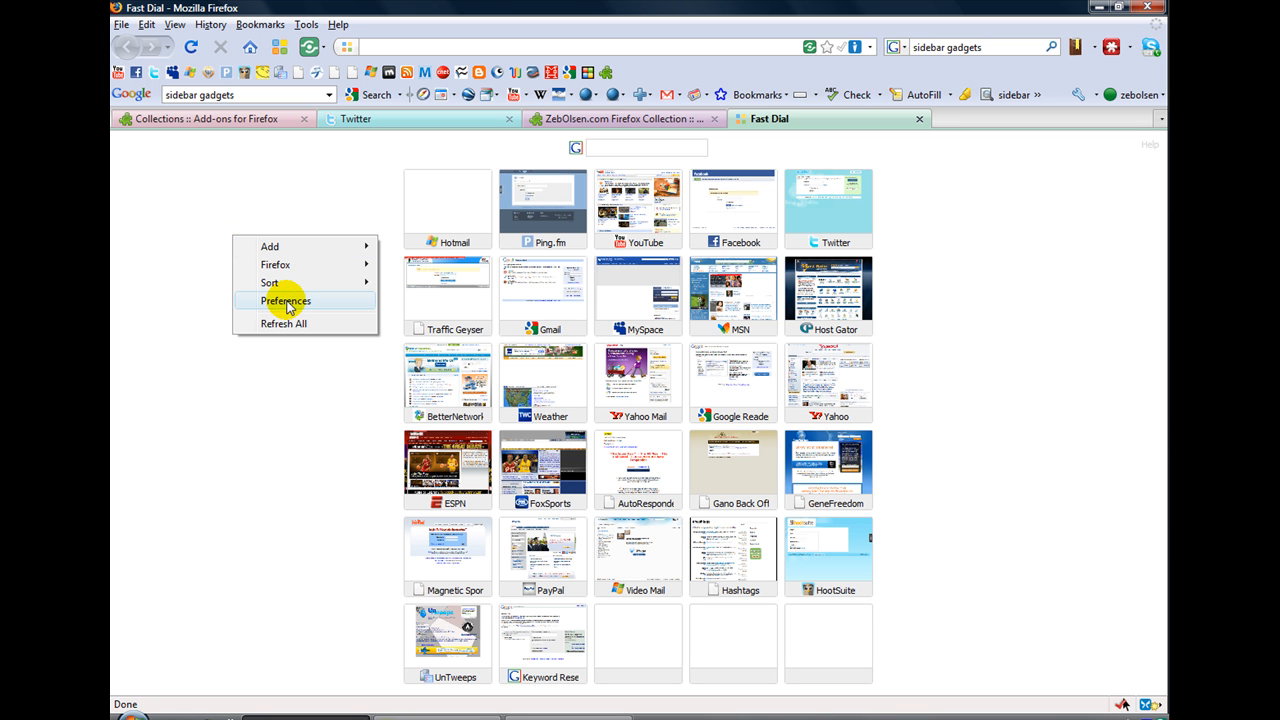
click(285, 300)
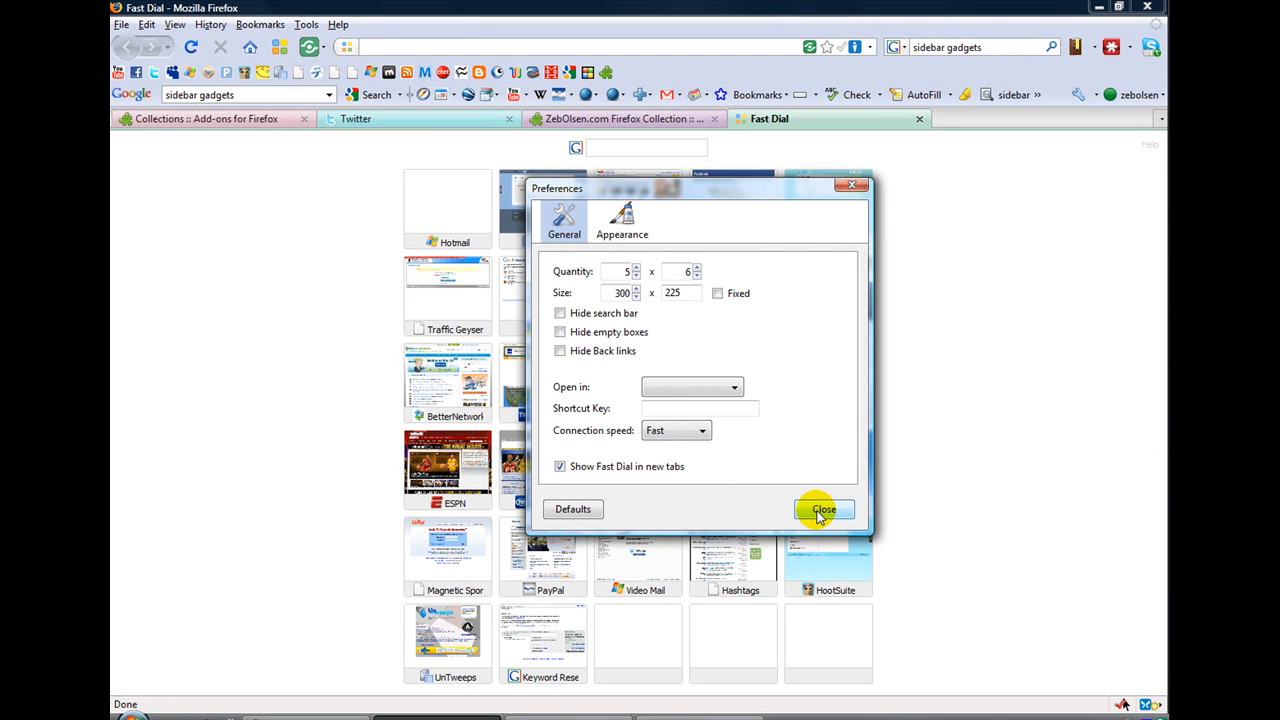
click(823, 509)
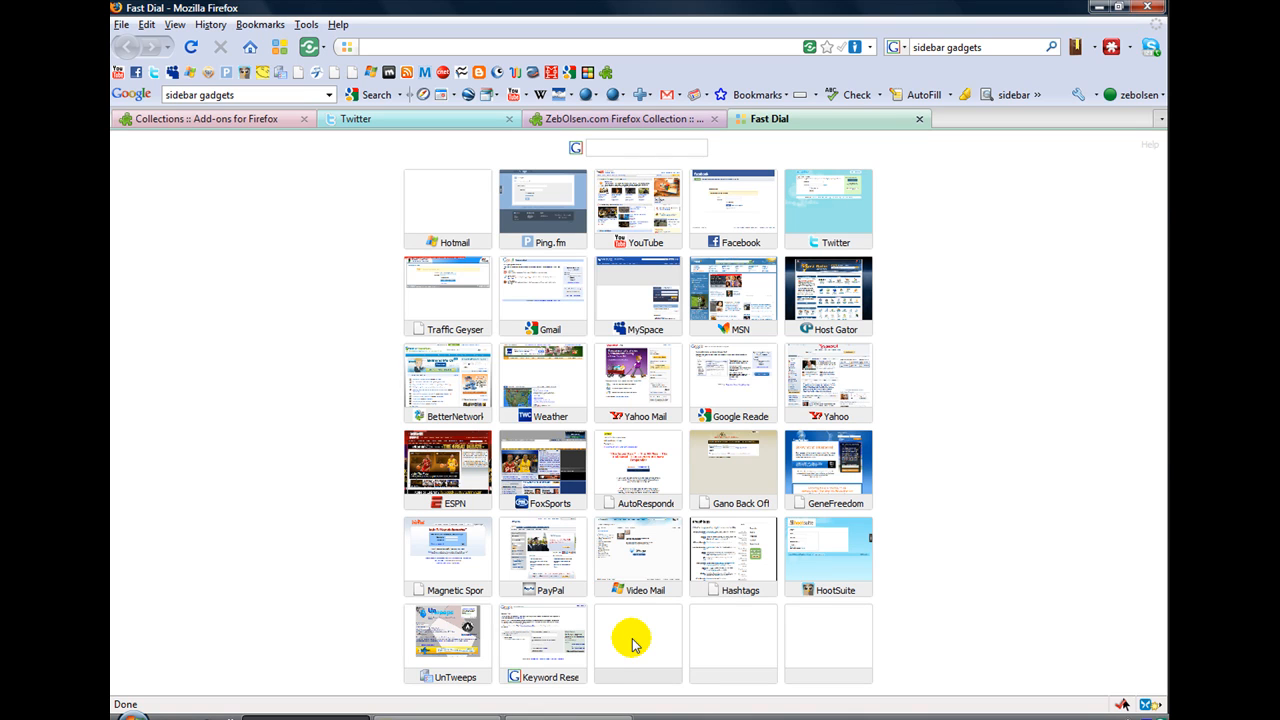
Open Properties for an empty Fast Dial slot, then close it without entering a title.
click(638, 640)
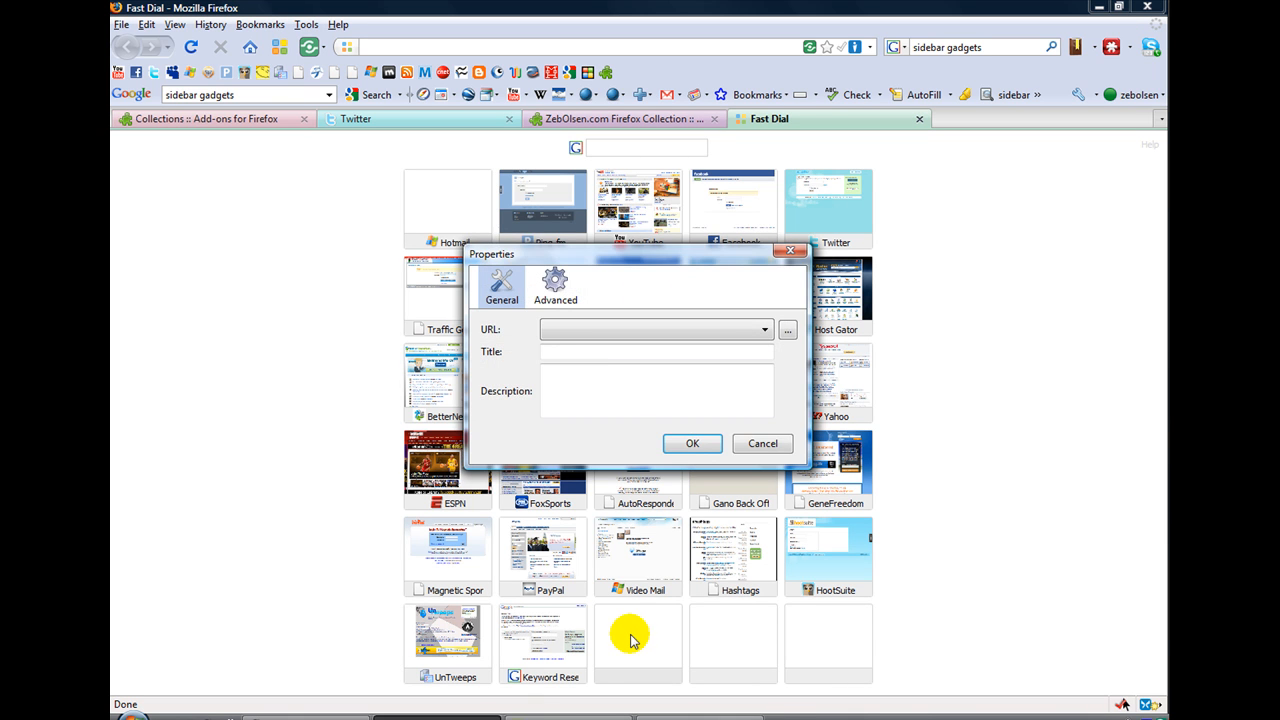
click(655, 321)
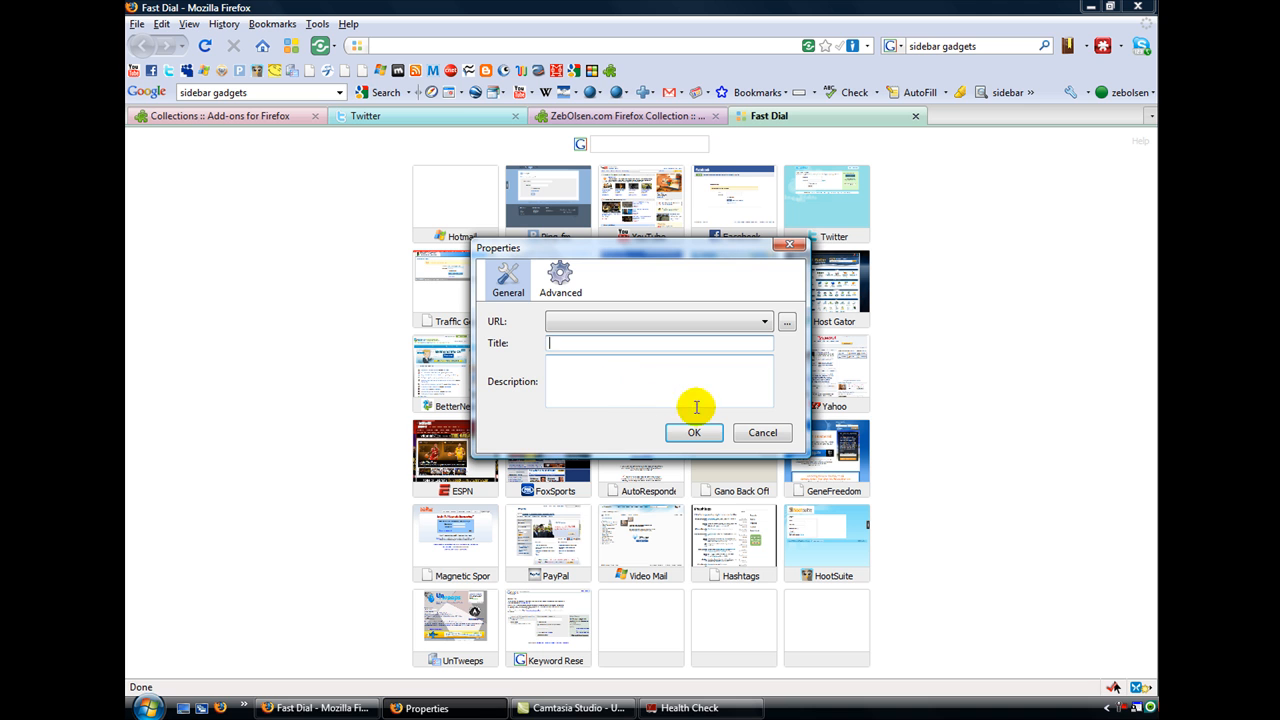
mouse_move(694, 432)
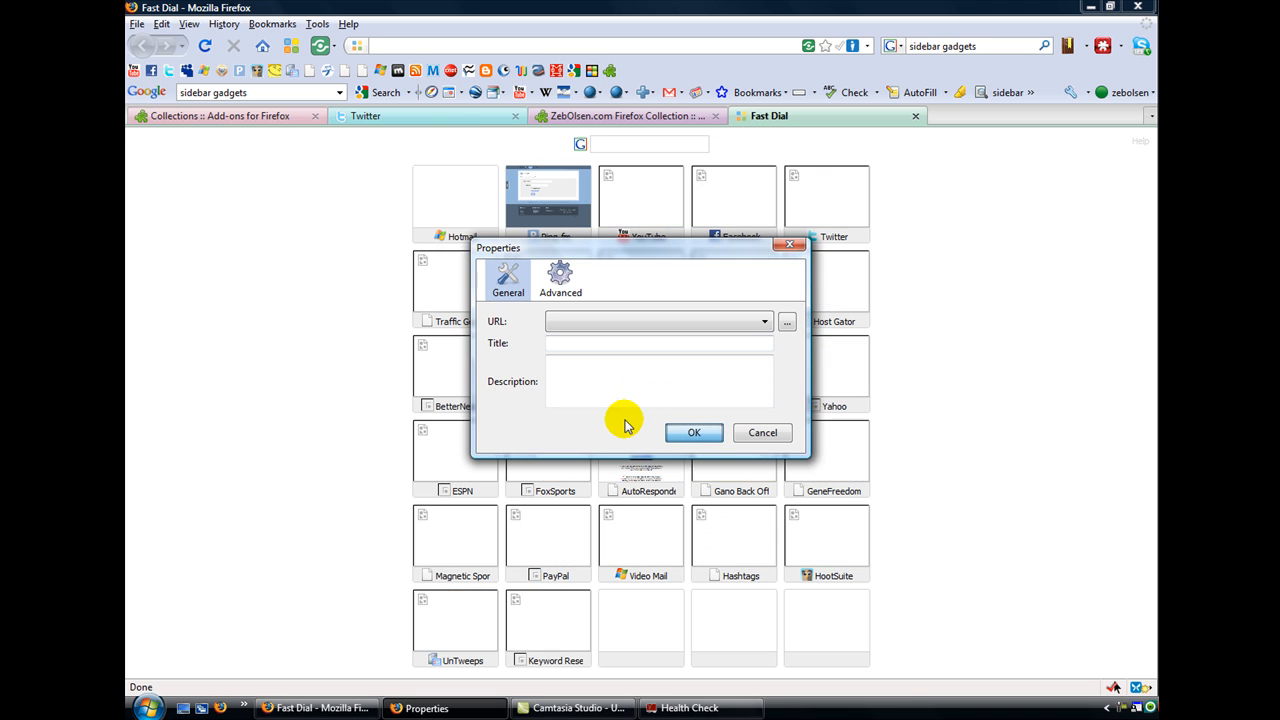
click(763, 432)
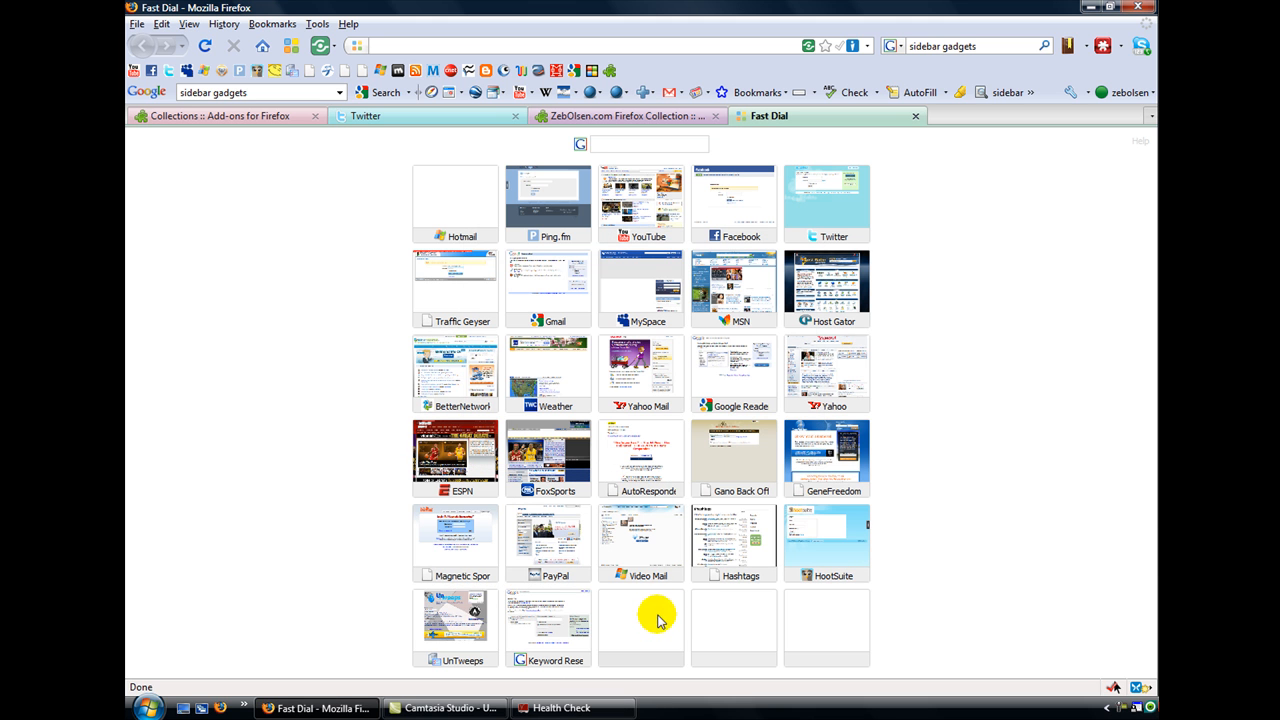
mouse_move(465, 200)
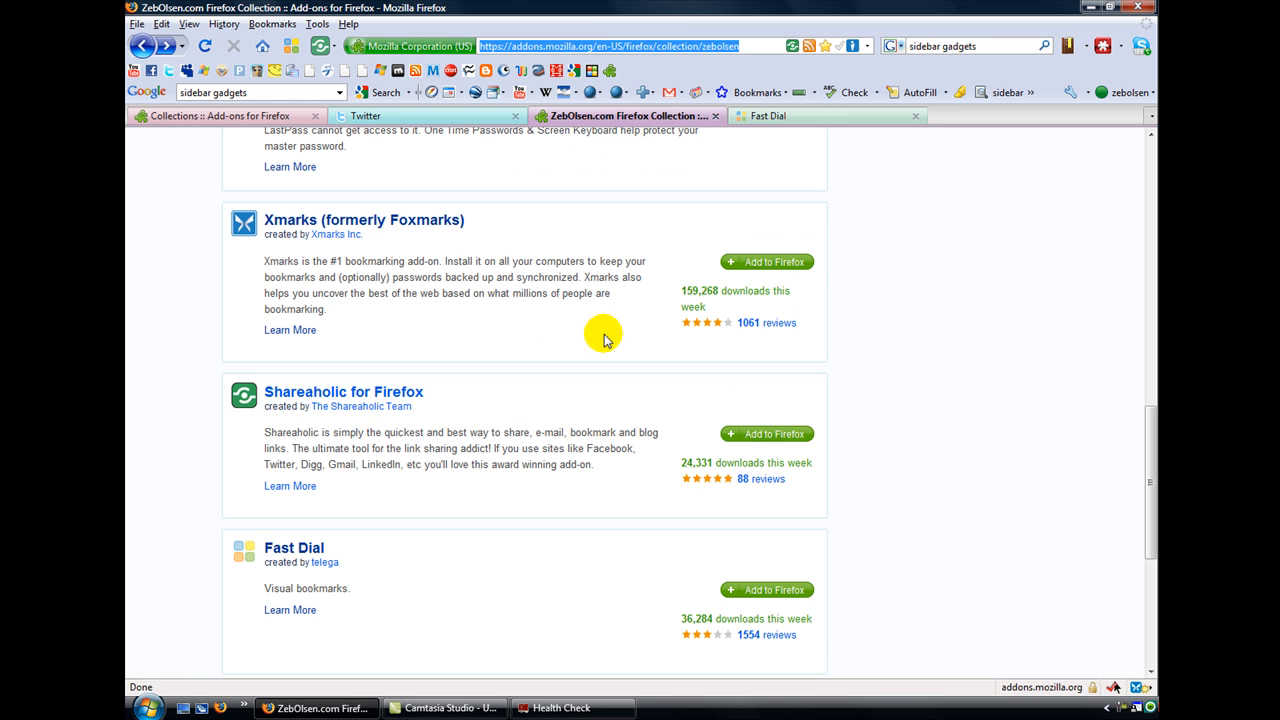
Scroll the collection page to the Read It Later entry below Fast Dial.
scroll(down, 3)
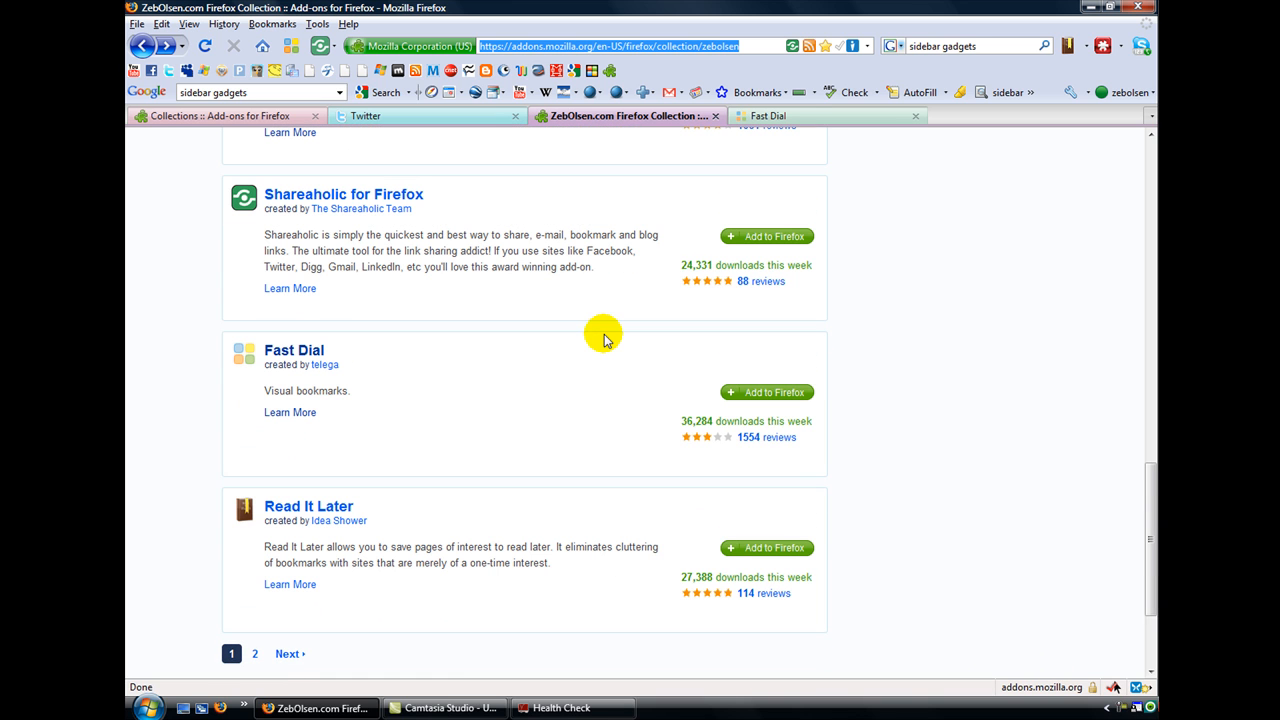
mouse_move(380, 528)
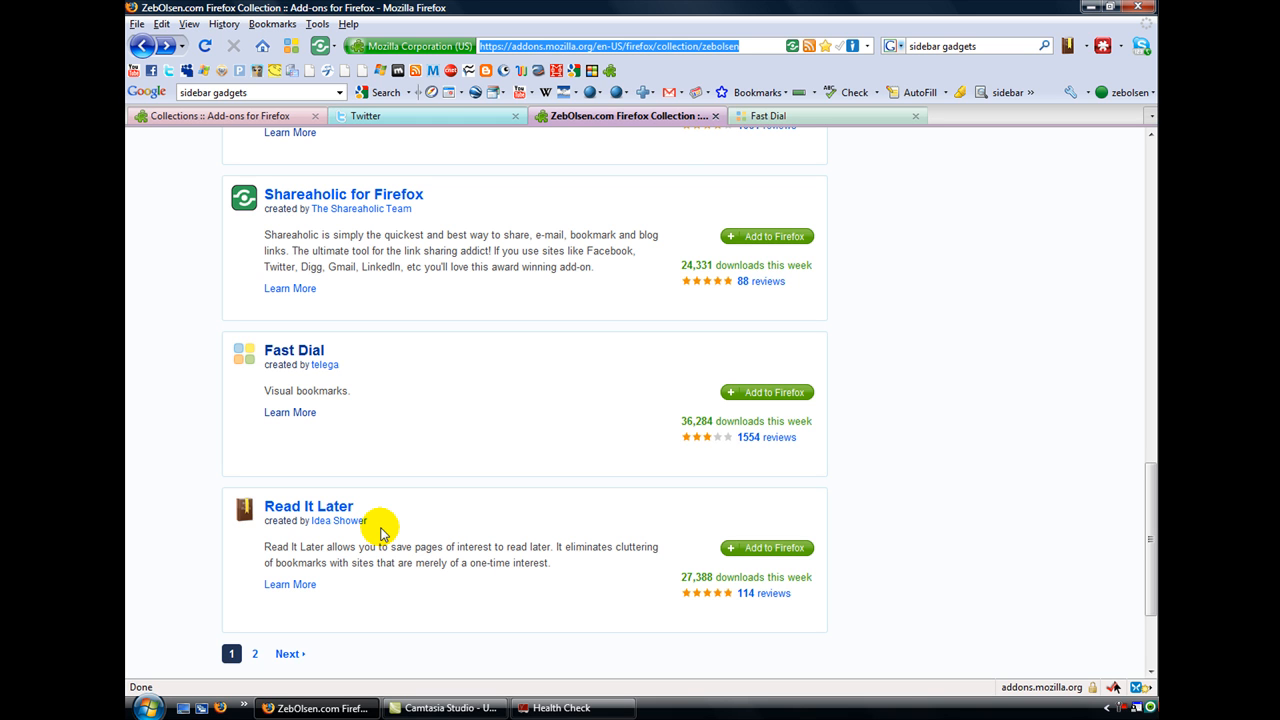
mouse_move(672, 157)
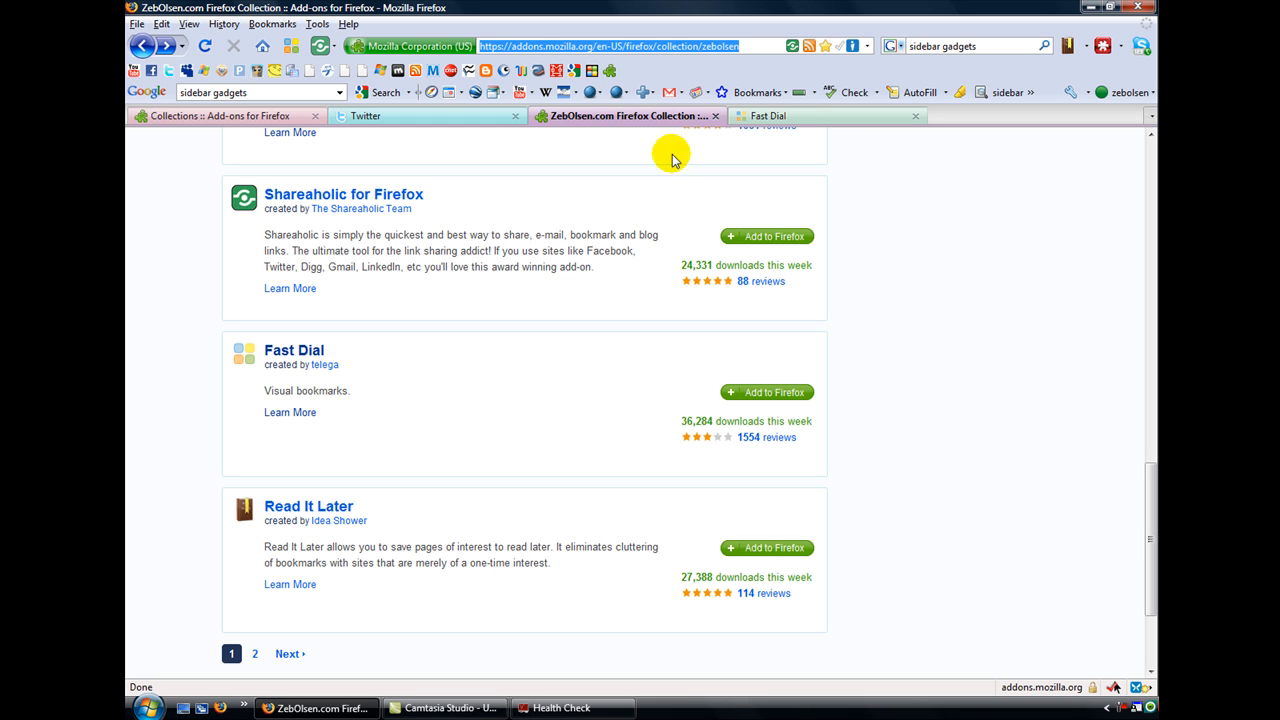
mouse_move(840, 52)
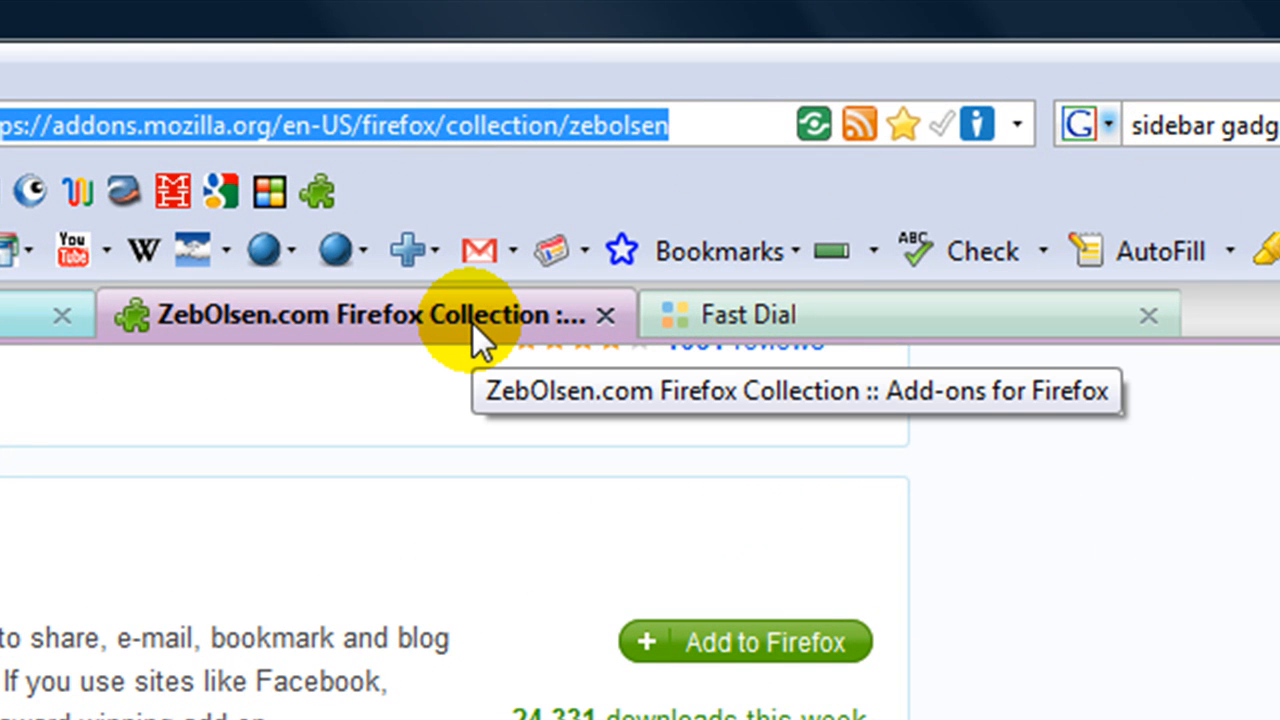
mouse_move(945, 125)
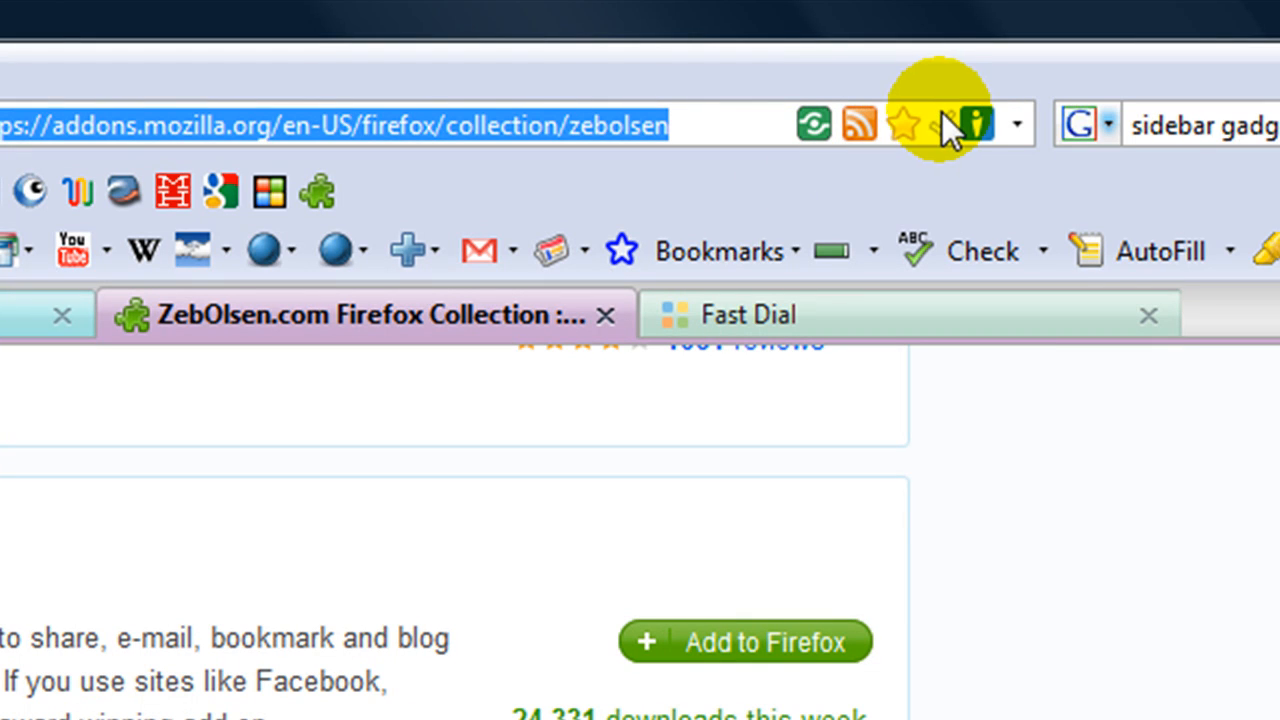
mouse_move(958, 140)
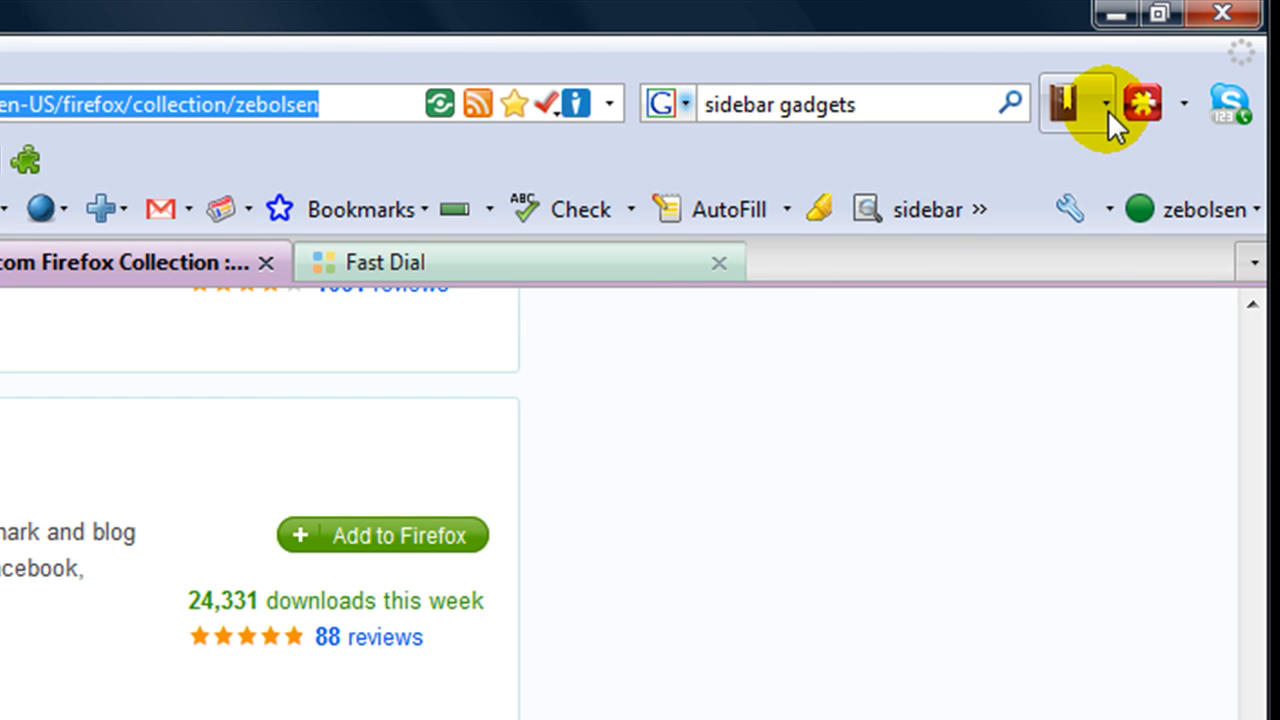
Open Read It Later's reading list from its toolbar book icon.
click(1063, 103)
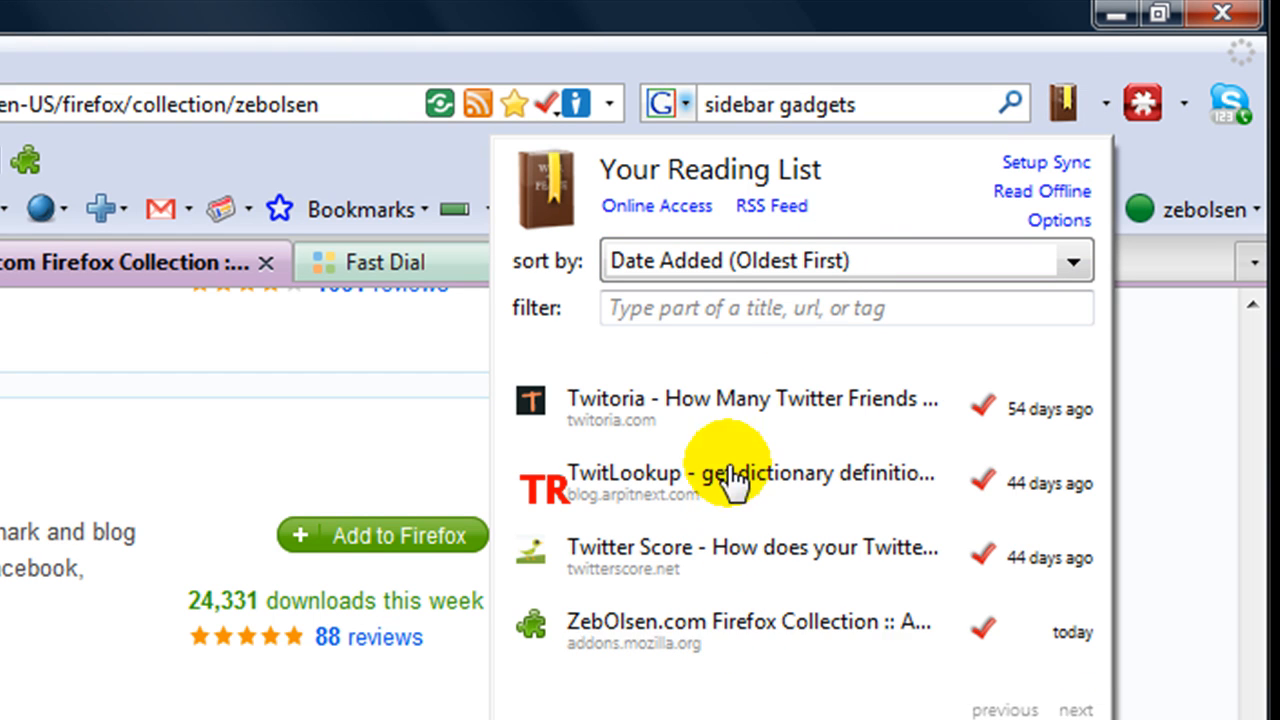
mouse_move(700, 630)
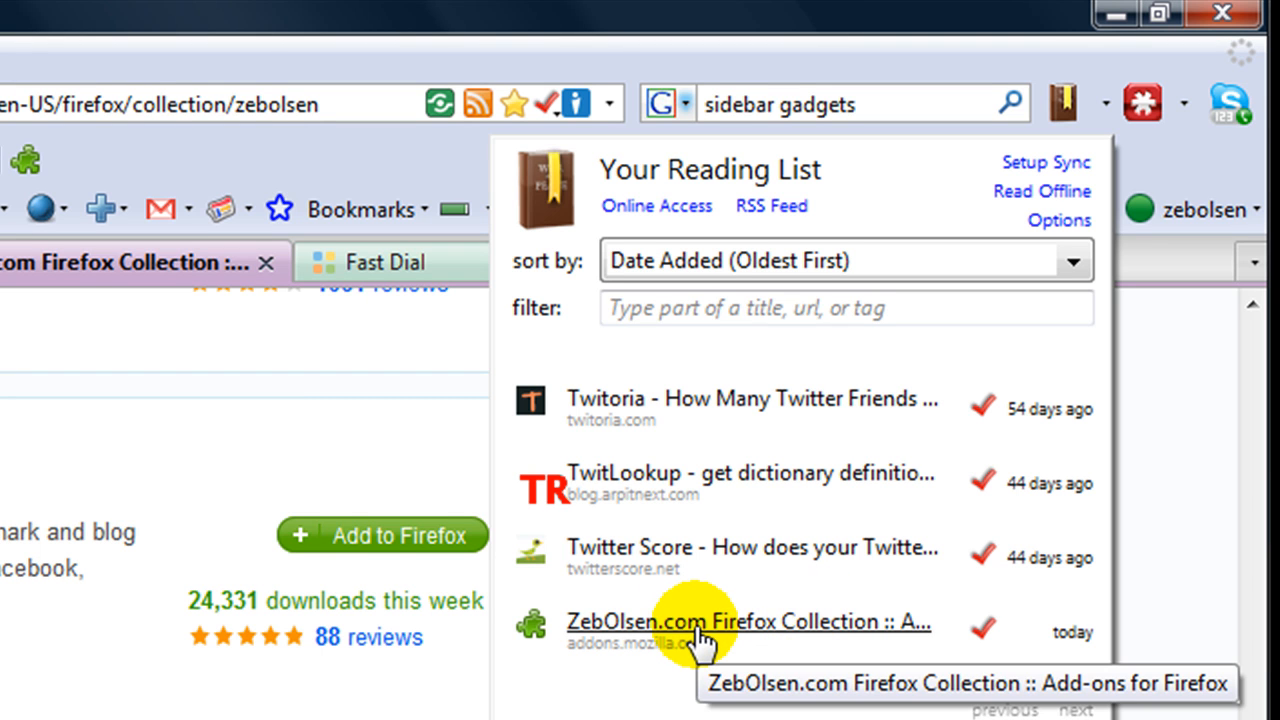
mouse_move(955, 588)
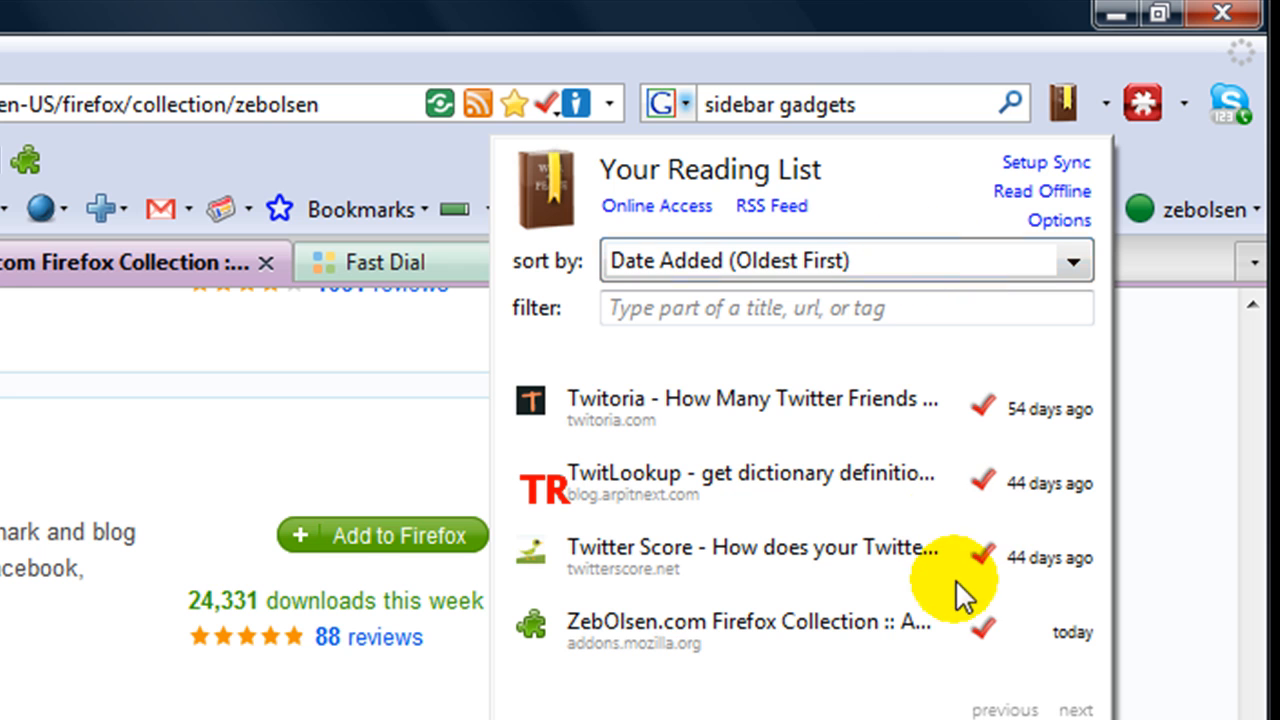
mouse_move(970, 650)
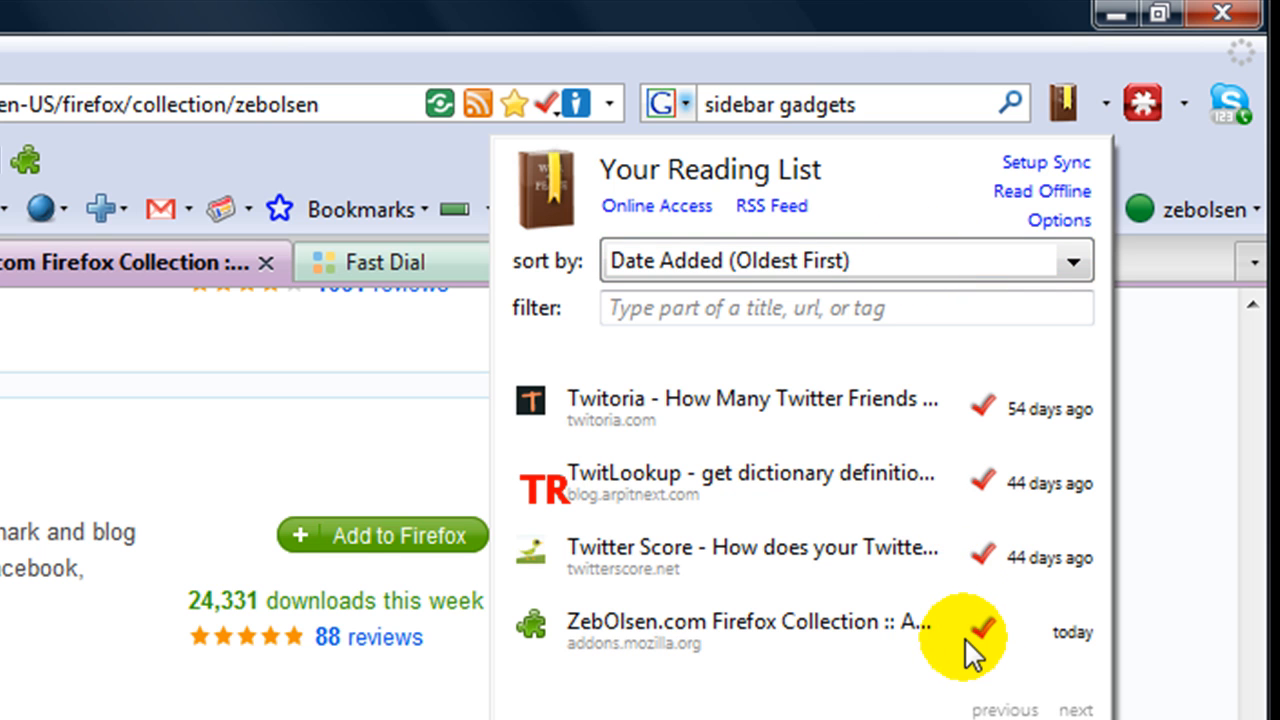
mouse_move(865, 30)
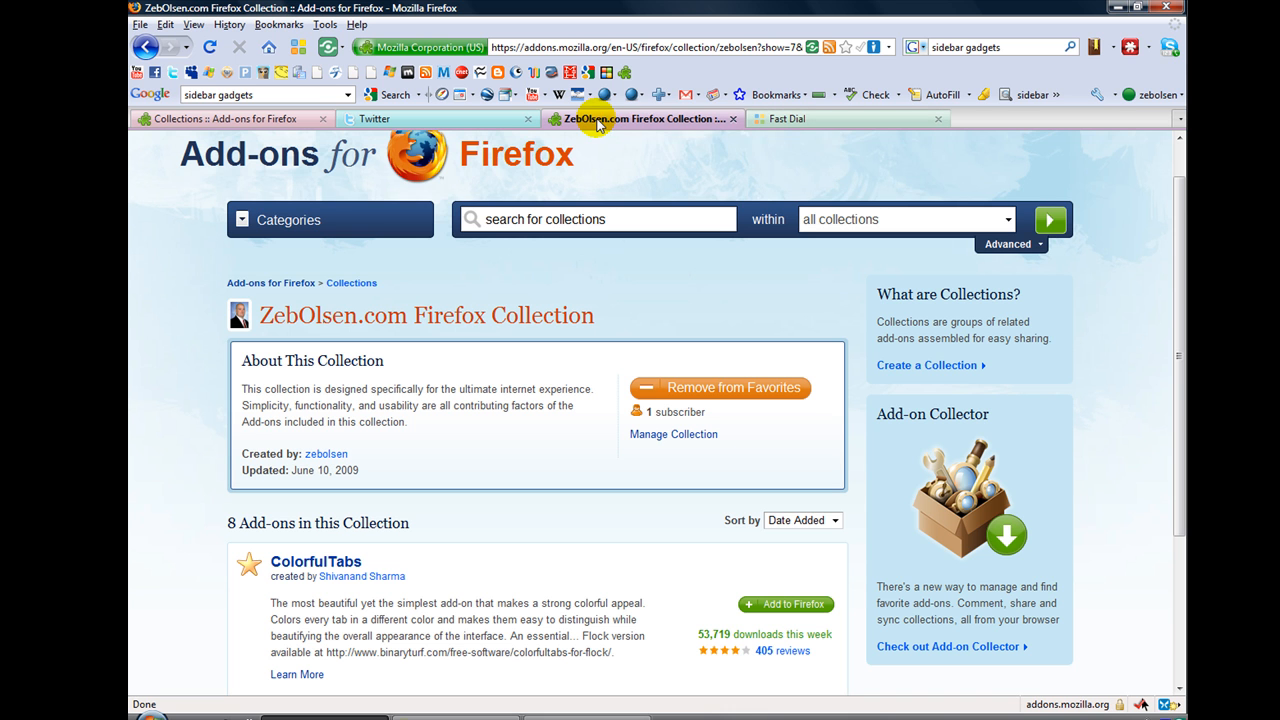
mouse_move(562, 203)
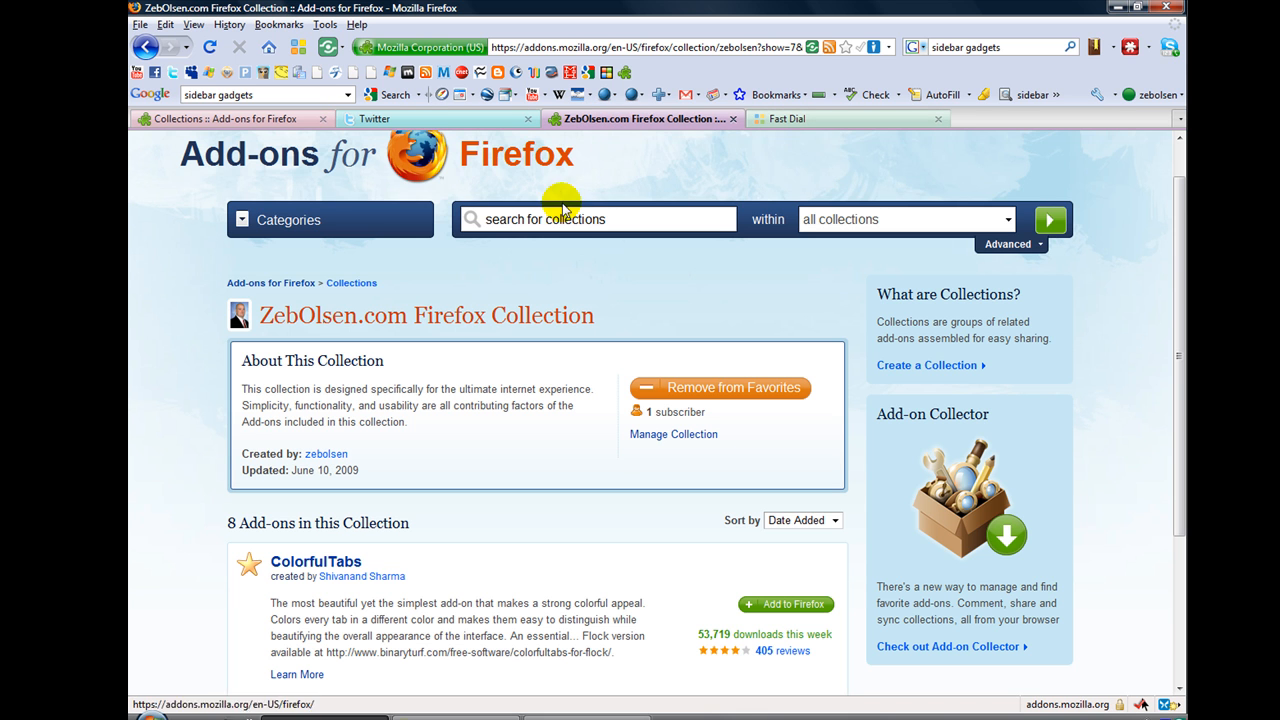
Return to the collection's overview showing About This Collection and ColorfulTabs first.
scroll(down, 3)
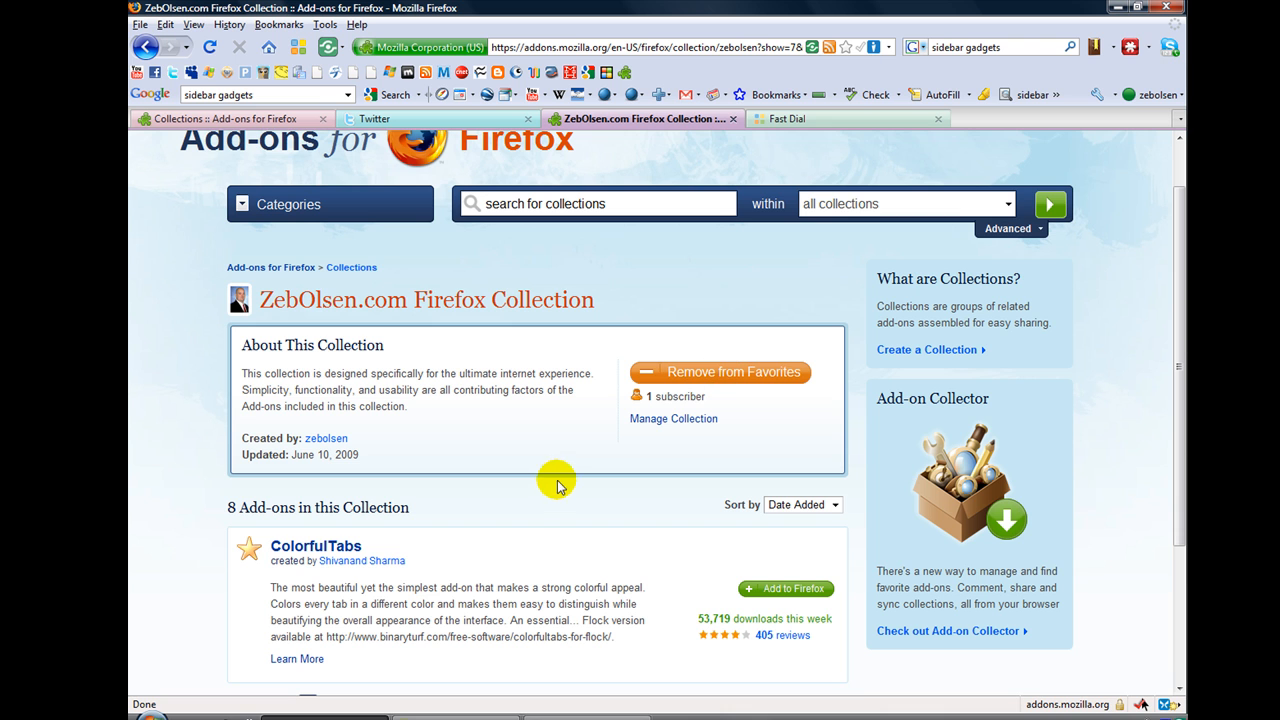
mouse_move(555, 489)
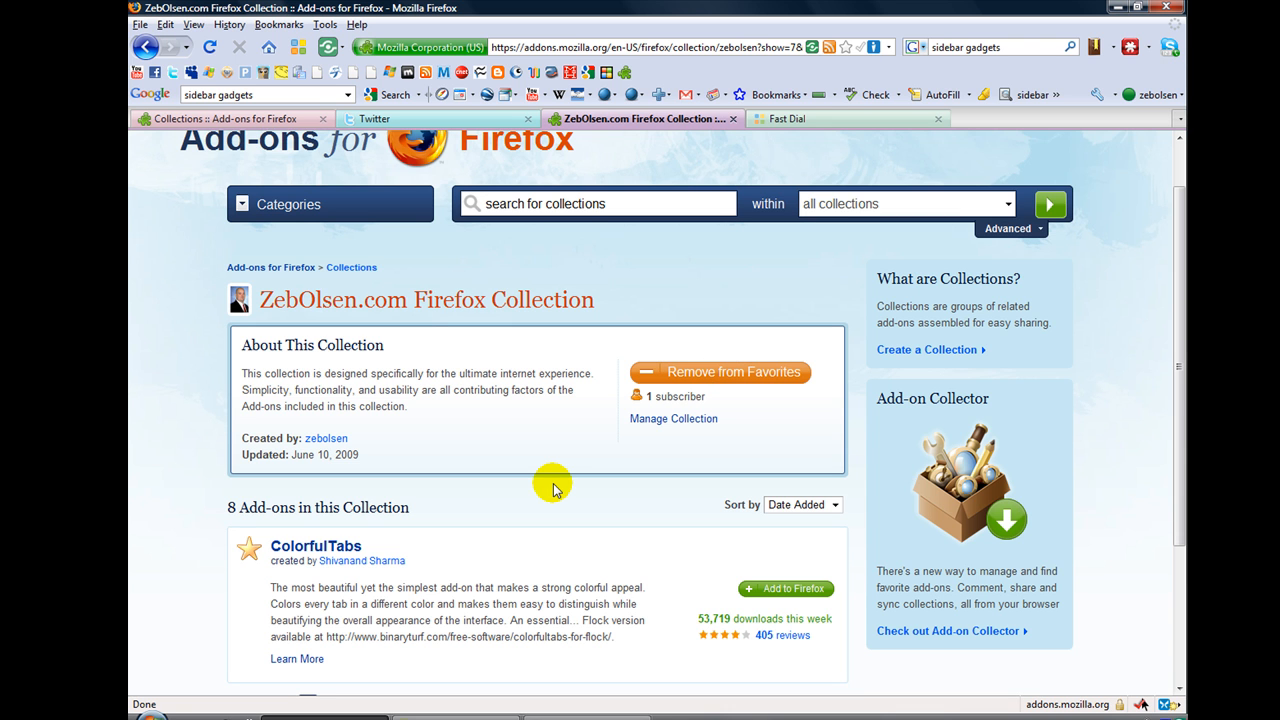